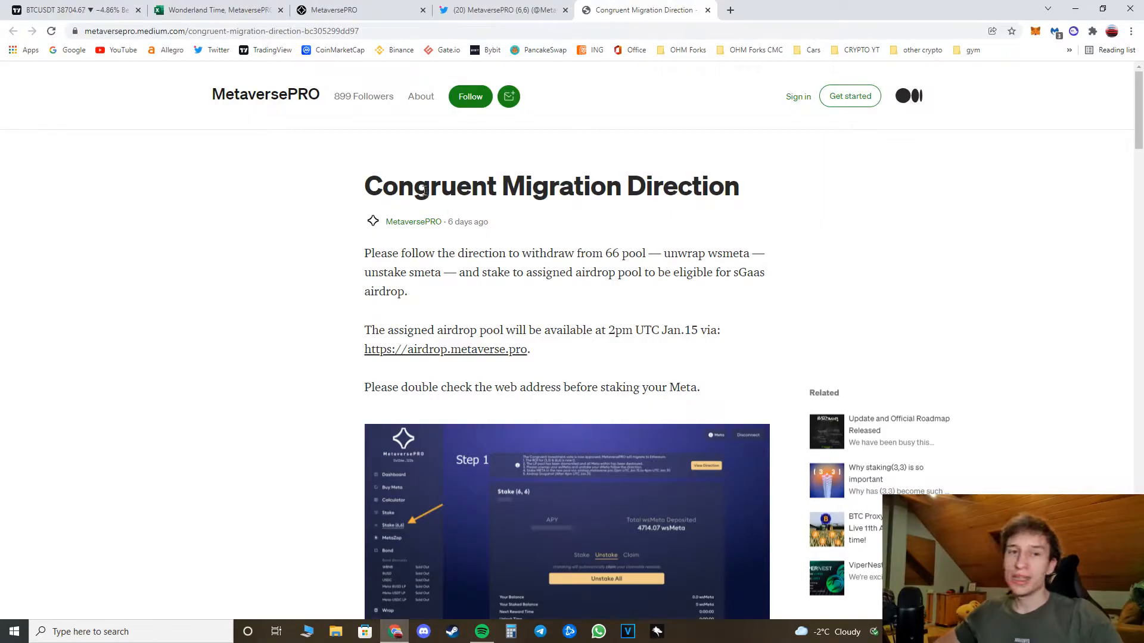
- Skim the migration article, then go to the Stake (6,6) page showing 2710.47 wsMeta deposited
scroll(down, 3)
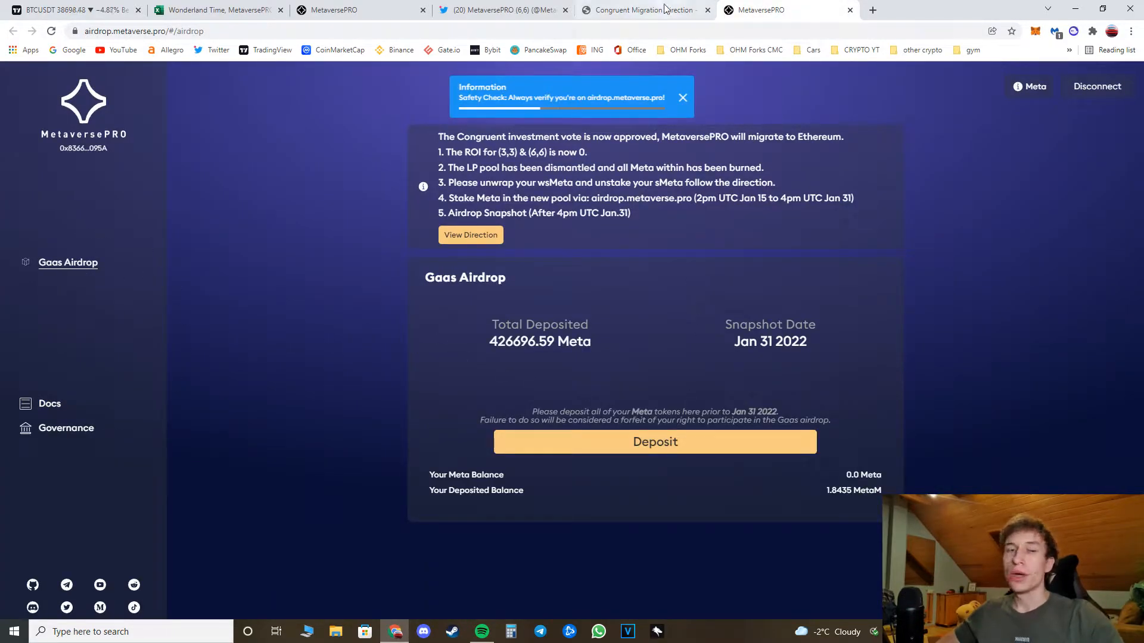
click(642, 9)
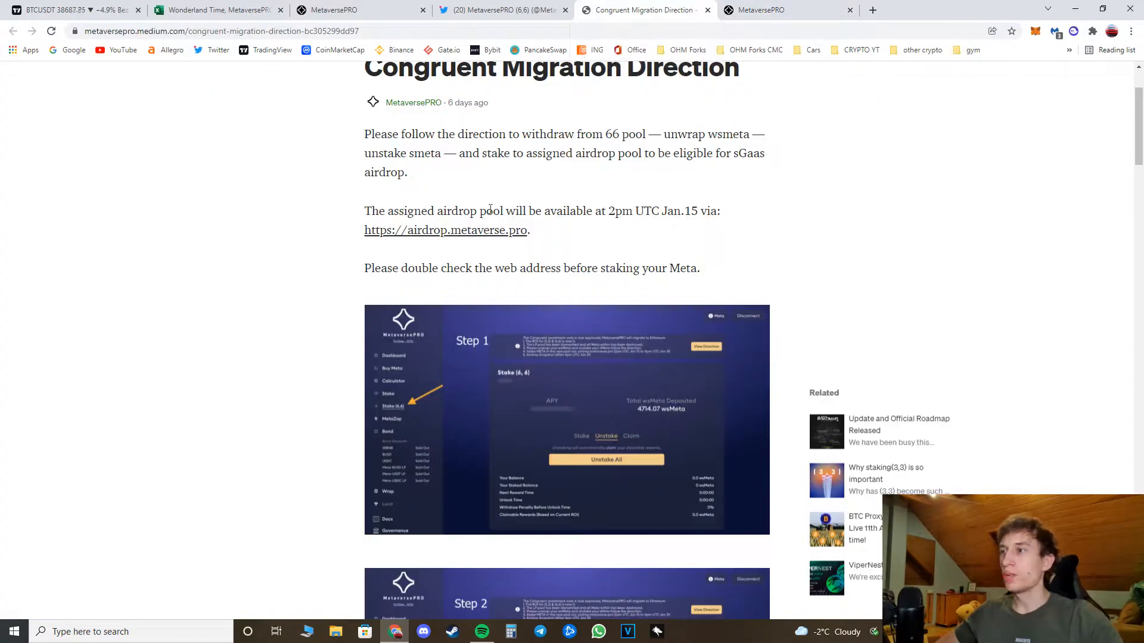
scroll(down, 3)
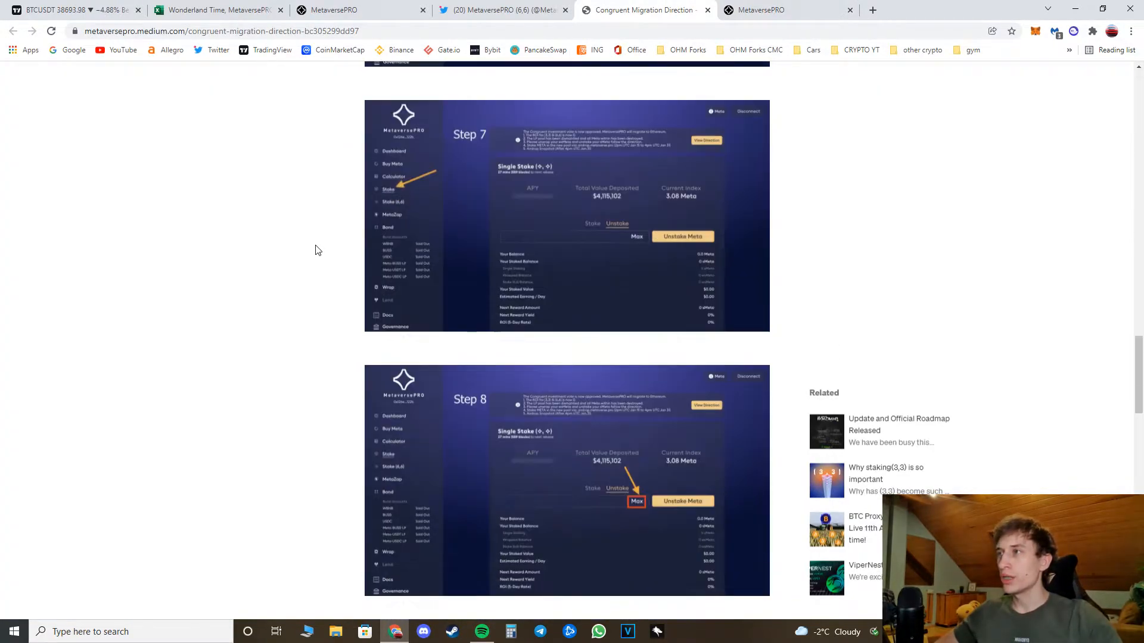
click(341, 9)
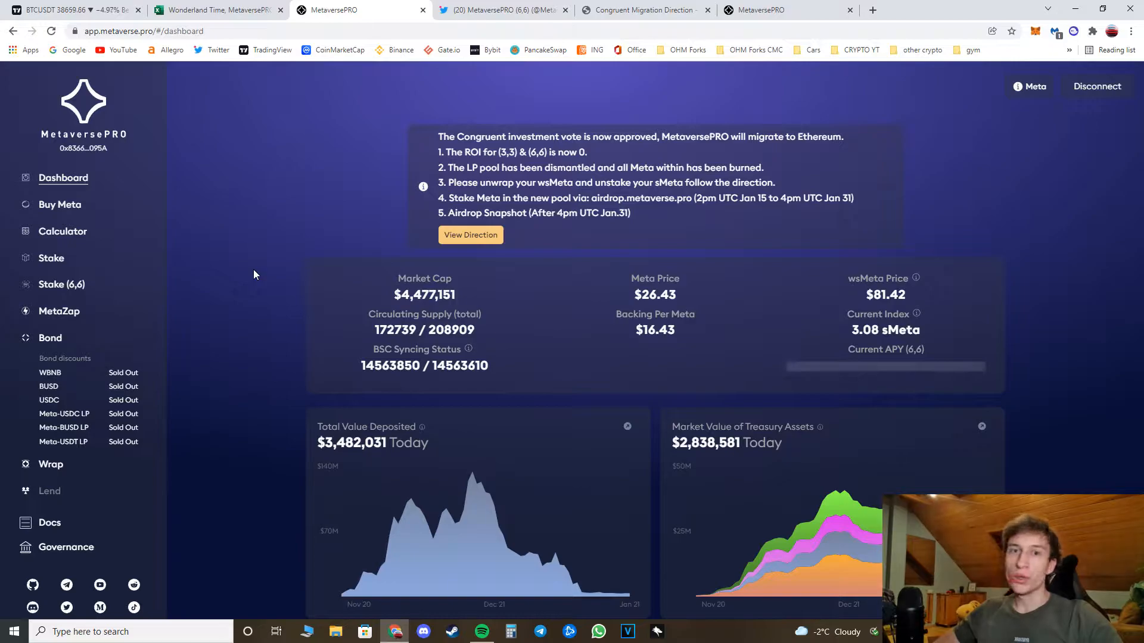
mouse_move(250, 242)
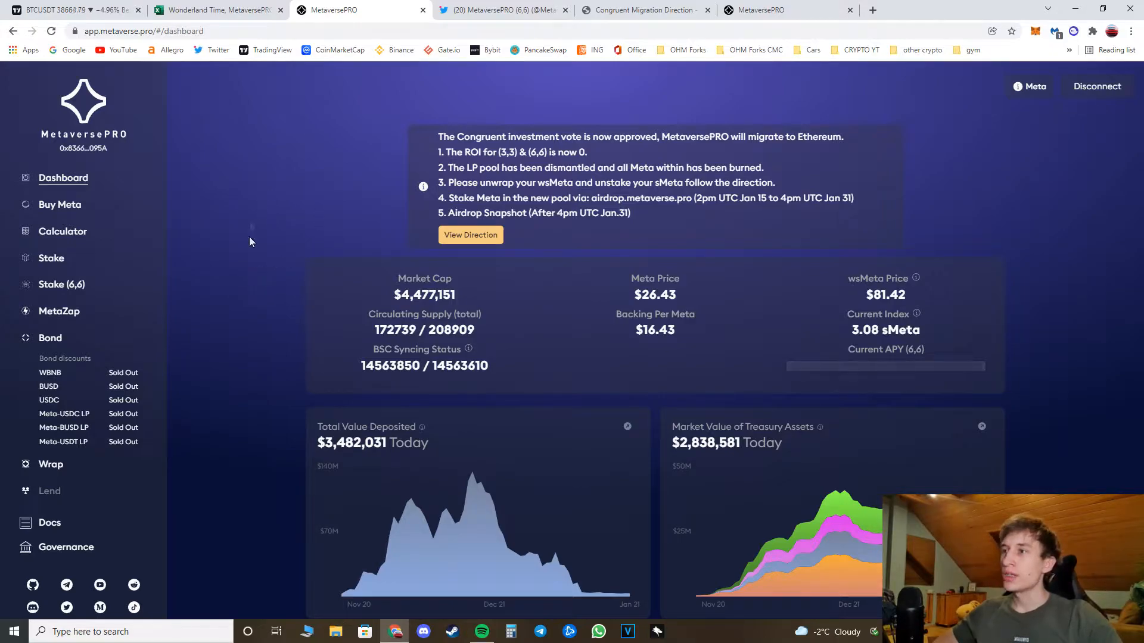
mouse_move(1137, 80)
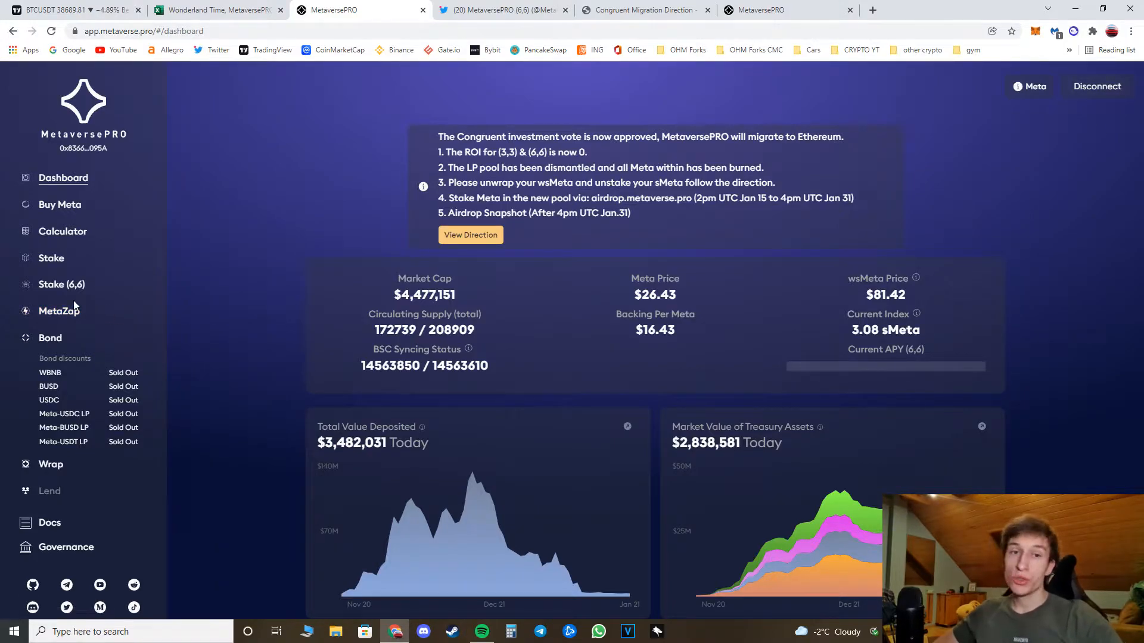
click(61, 285)
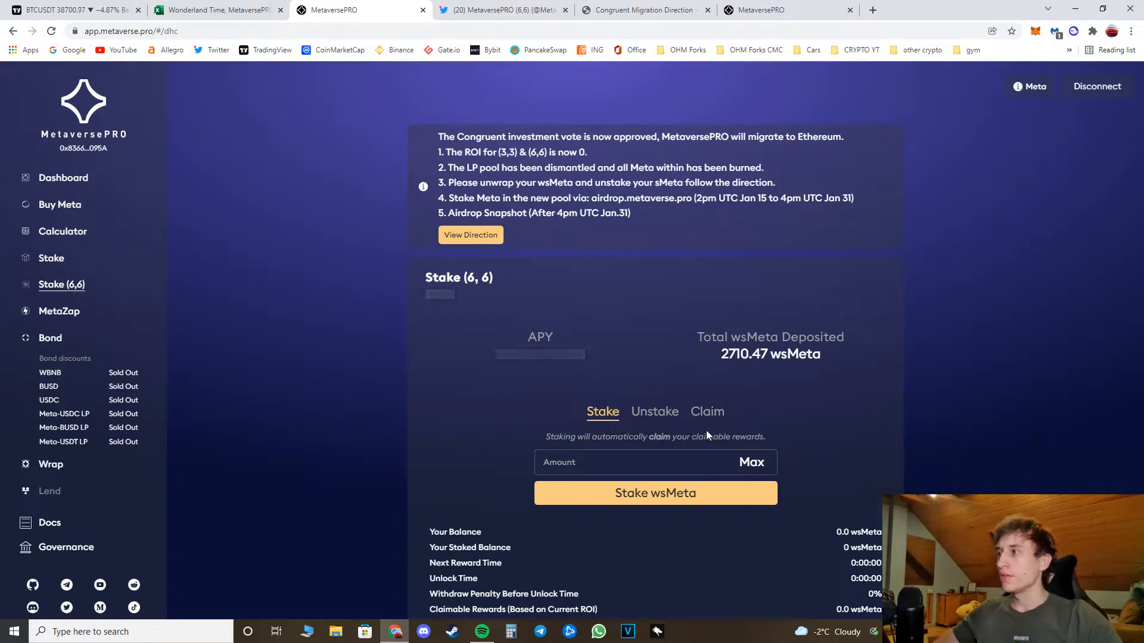
- Attempt Unstake All on the (6,6) pool, which reports nothing to withdraw
click(654, 410)
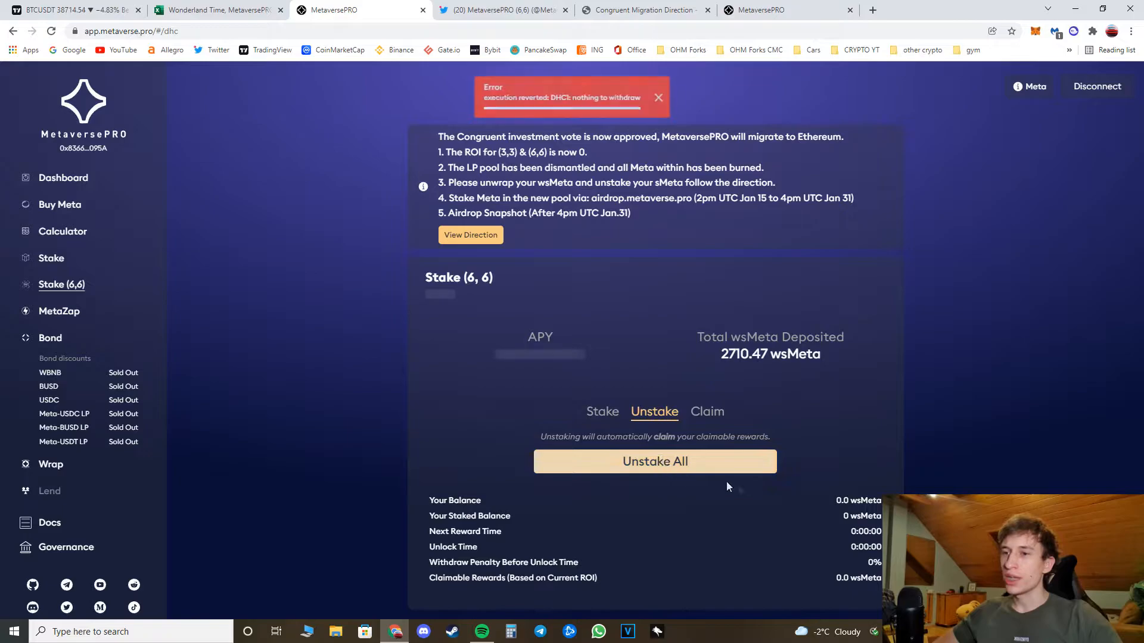
scroll(down, 3)
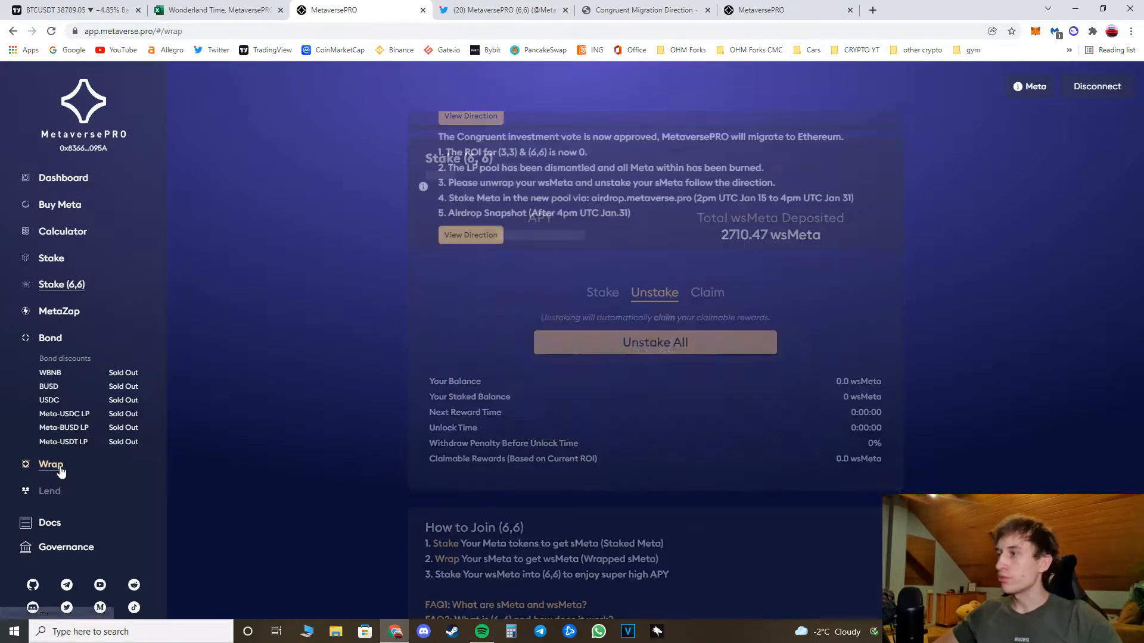
- Switch the Wrap page to Unwrap and fill the maximum amount, which is 0.0
click(51, 464)
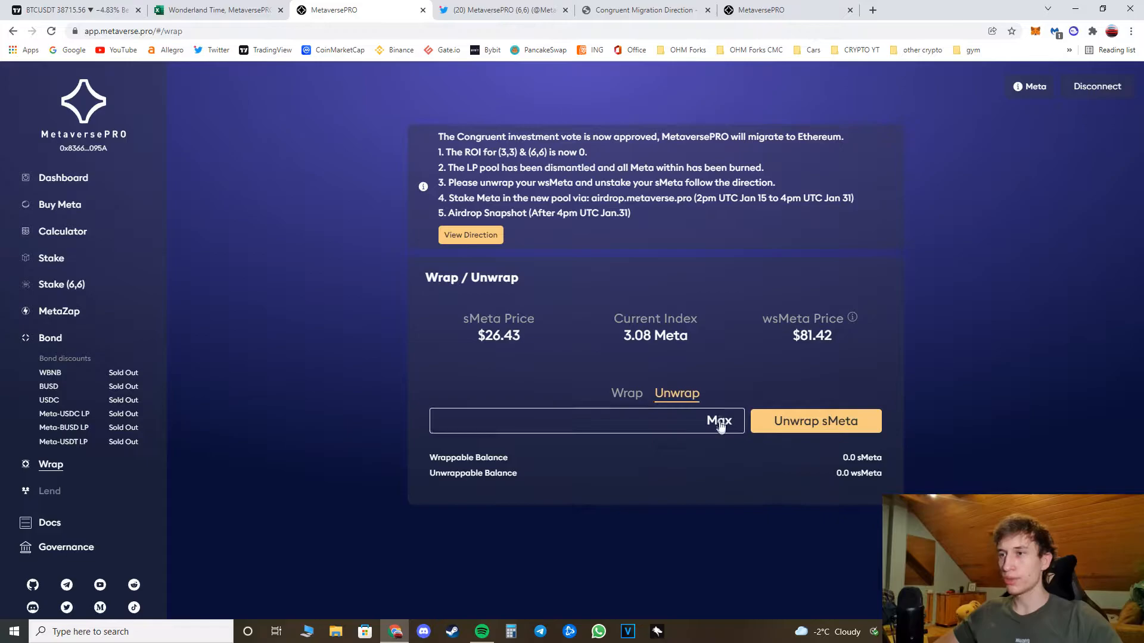
click(719, 421)
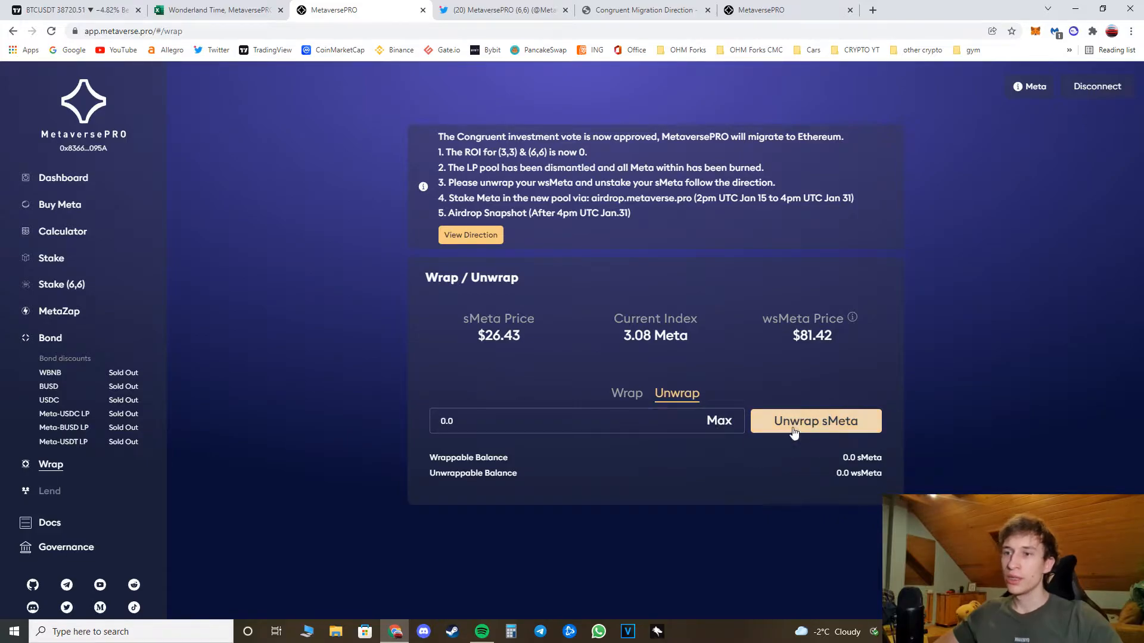
mouse_move(904, 438)
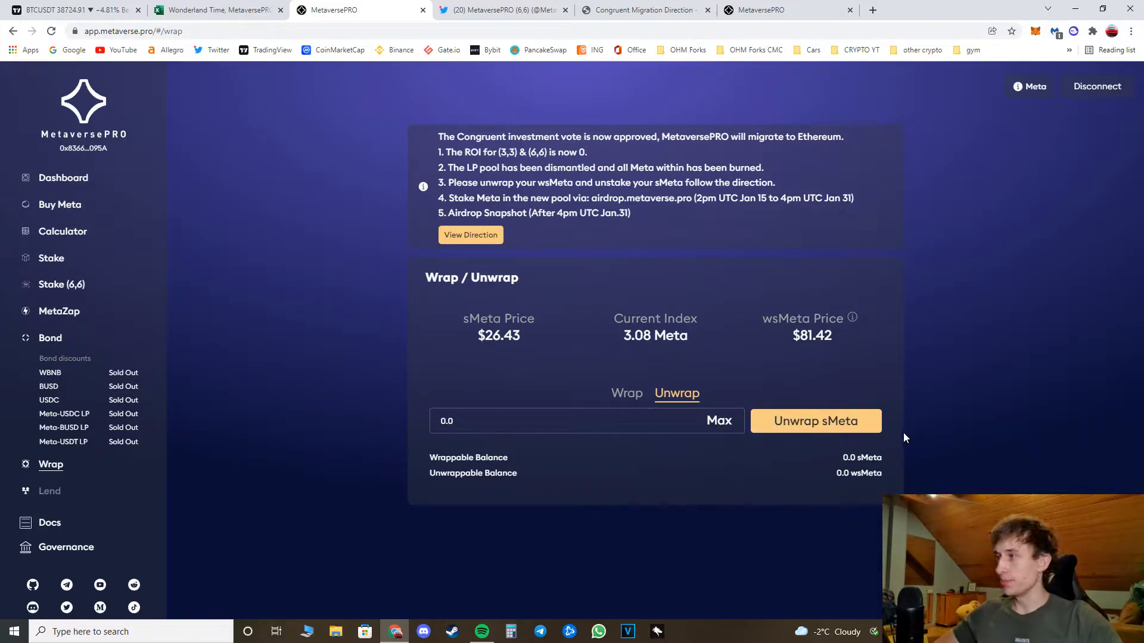
mouse_move(370, 336)
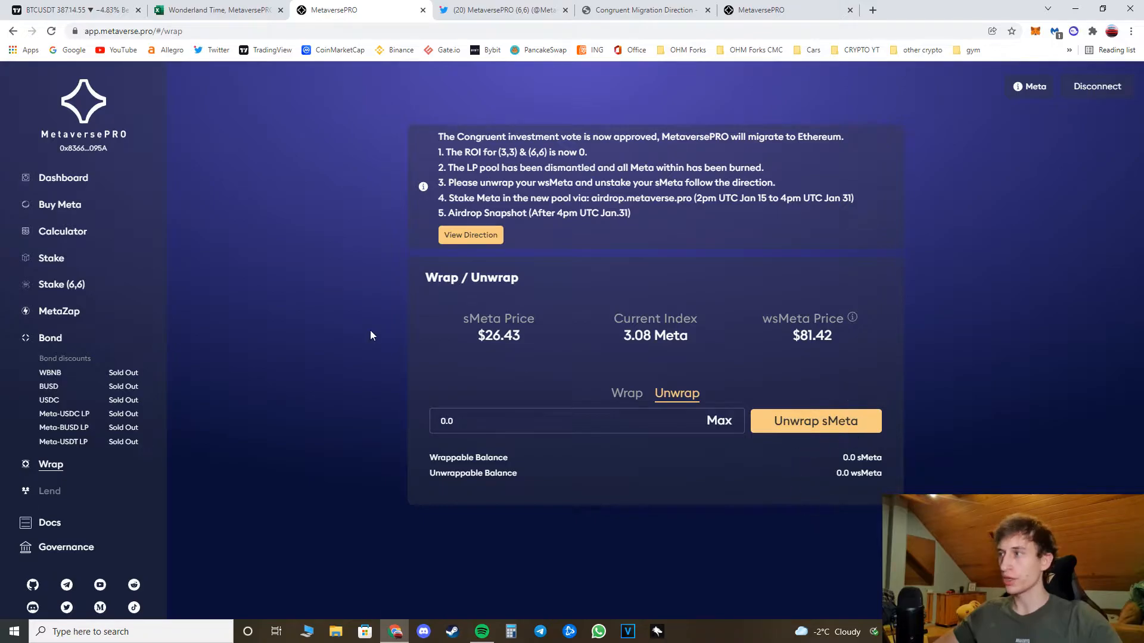
- Open single-stake unstaking and highlight the zero wrapped balance value
click(51, 257)
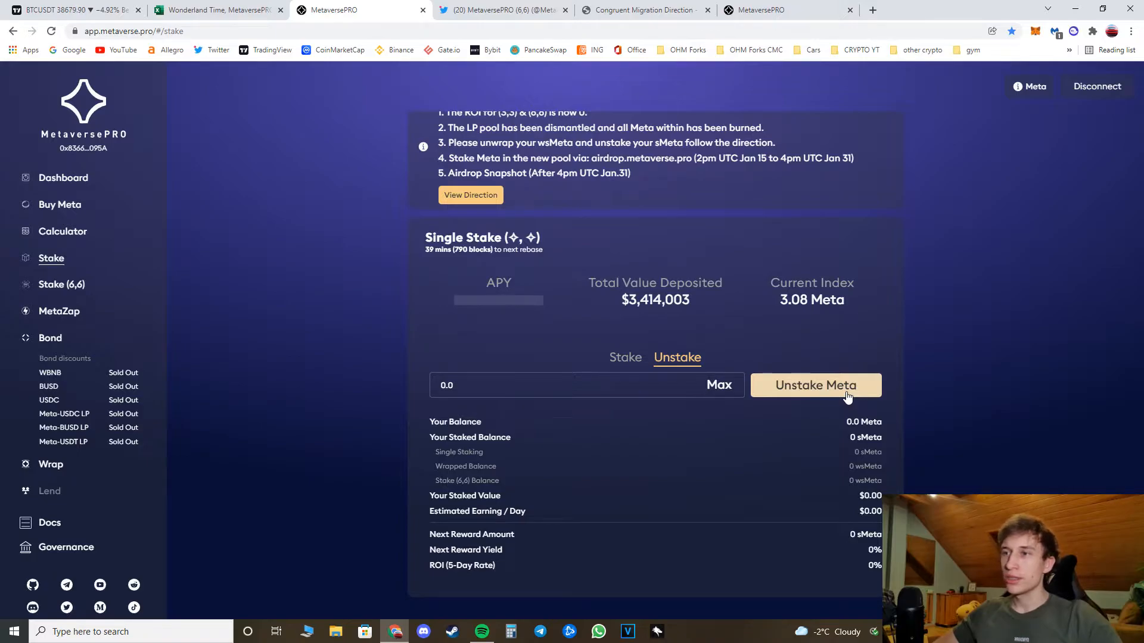
mouse_move(657, 446)
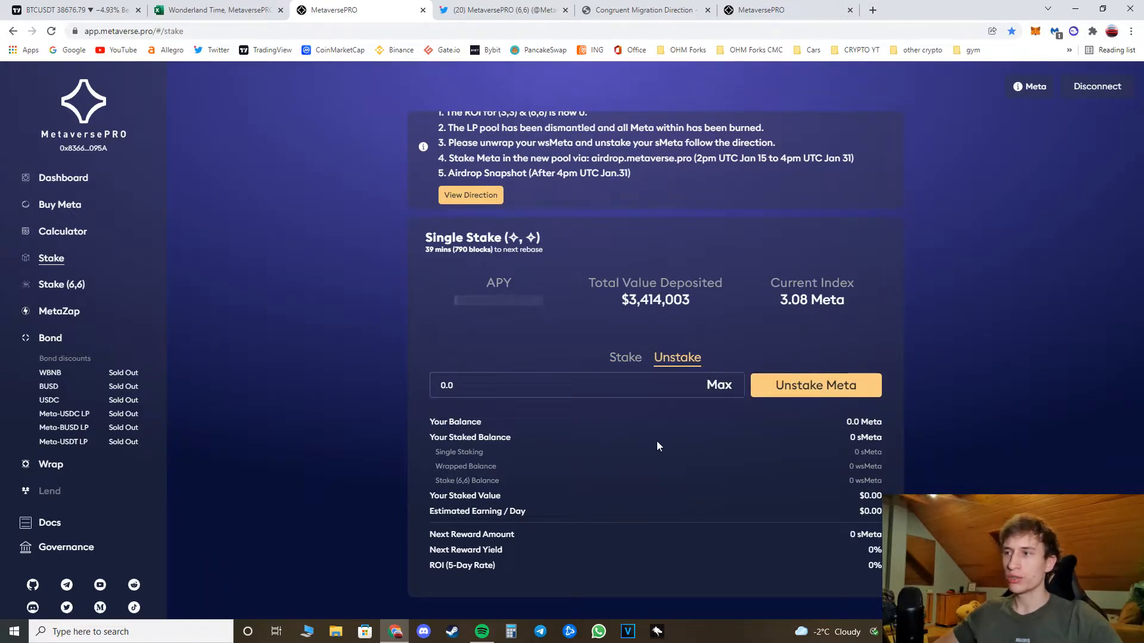
mouse_move(851, 457)
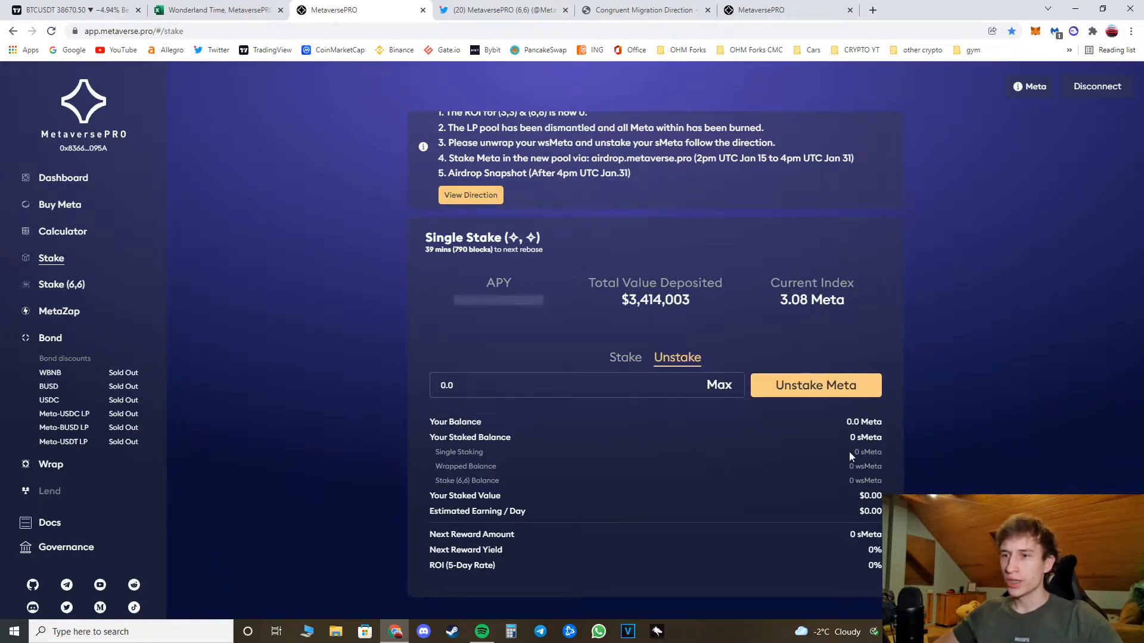
double_click(867, 452)
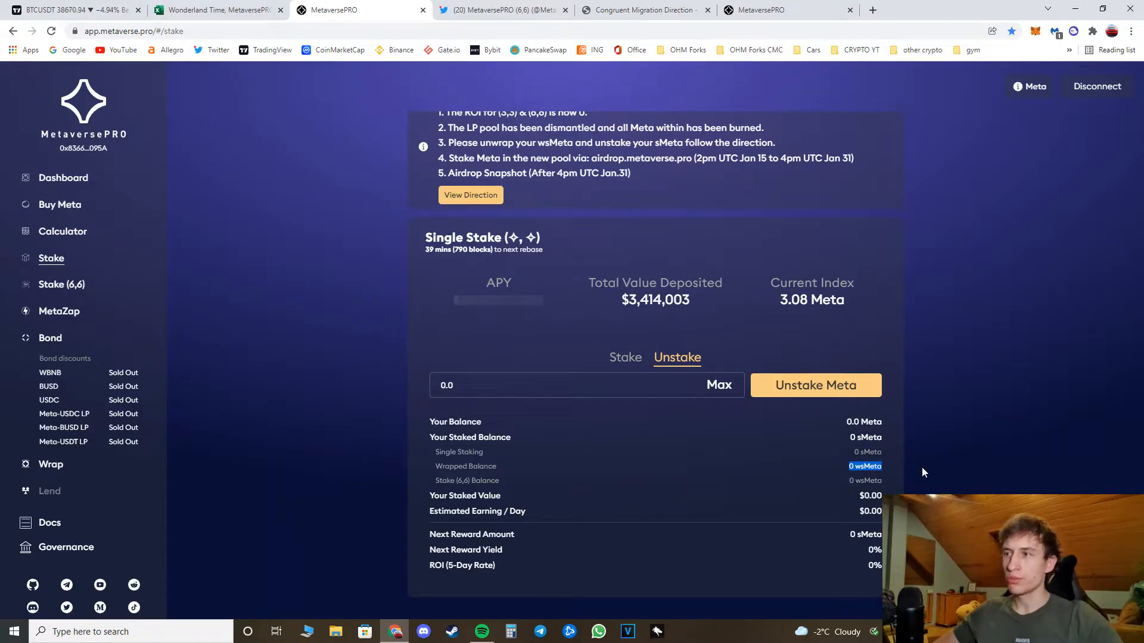
mouse_move(846, 493)
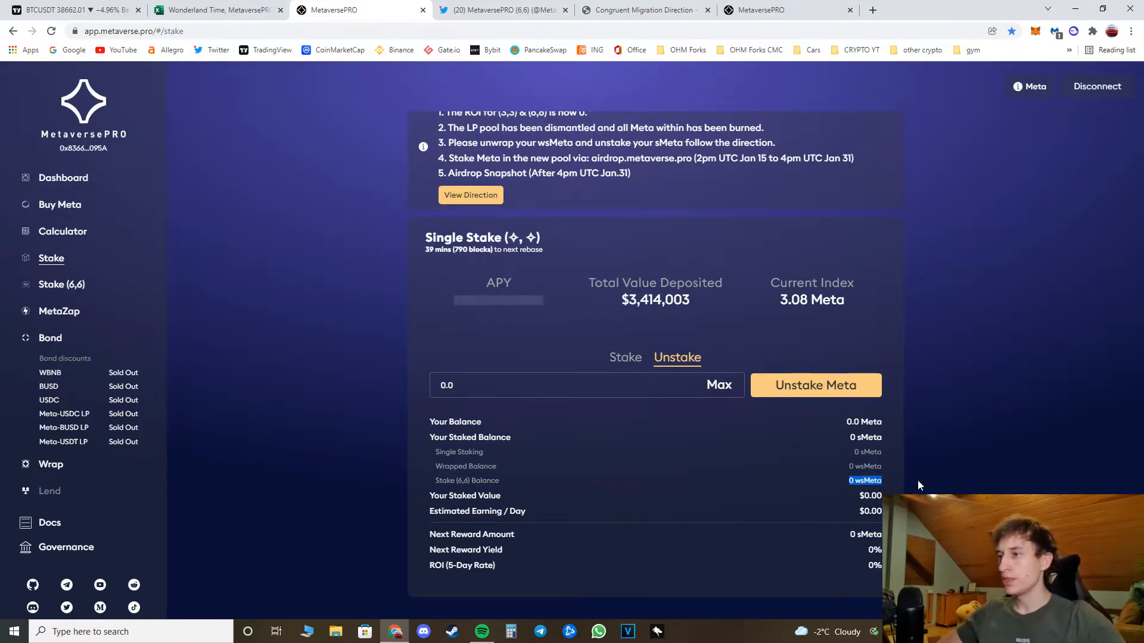
mouse_move(80, 299)
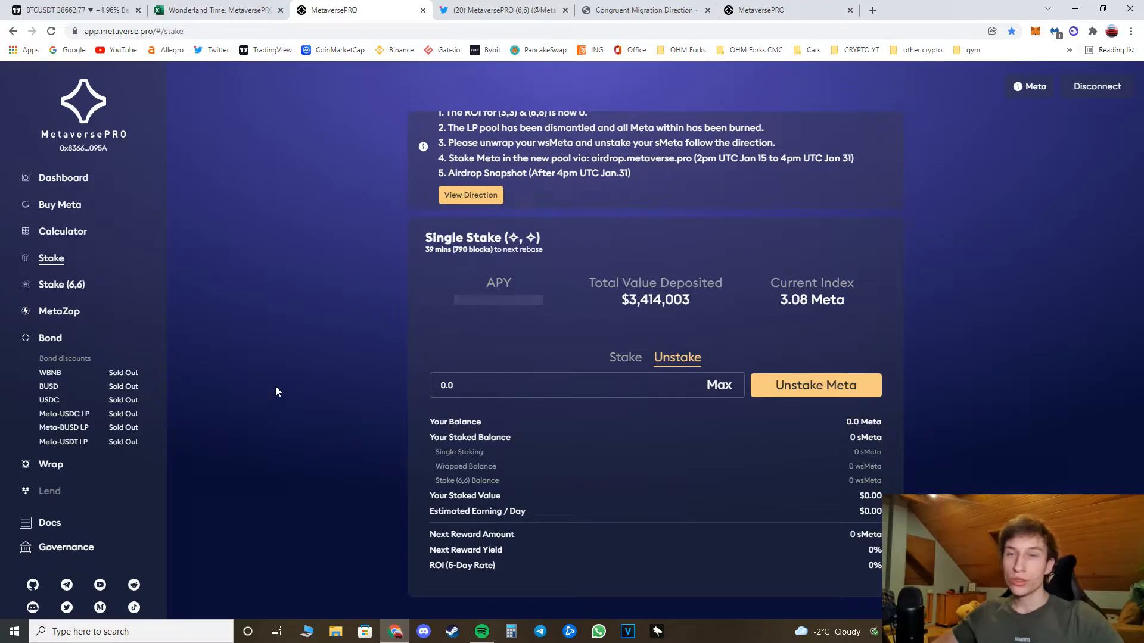
mouse_move(569, 250)
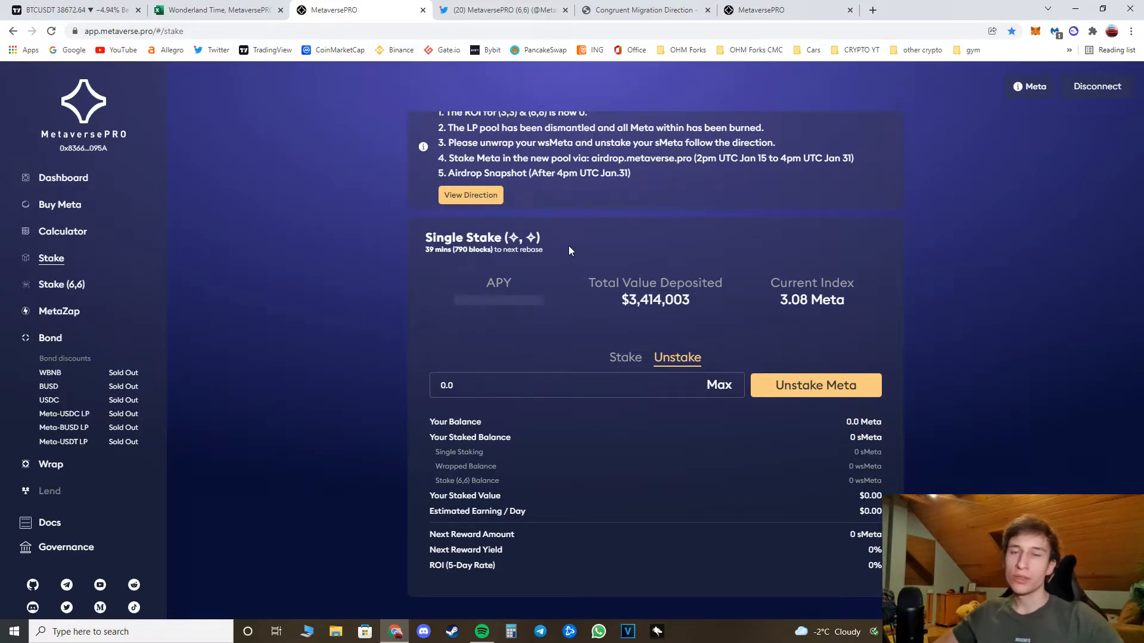
mouse_move(568, 251)
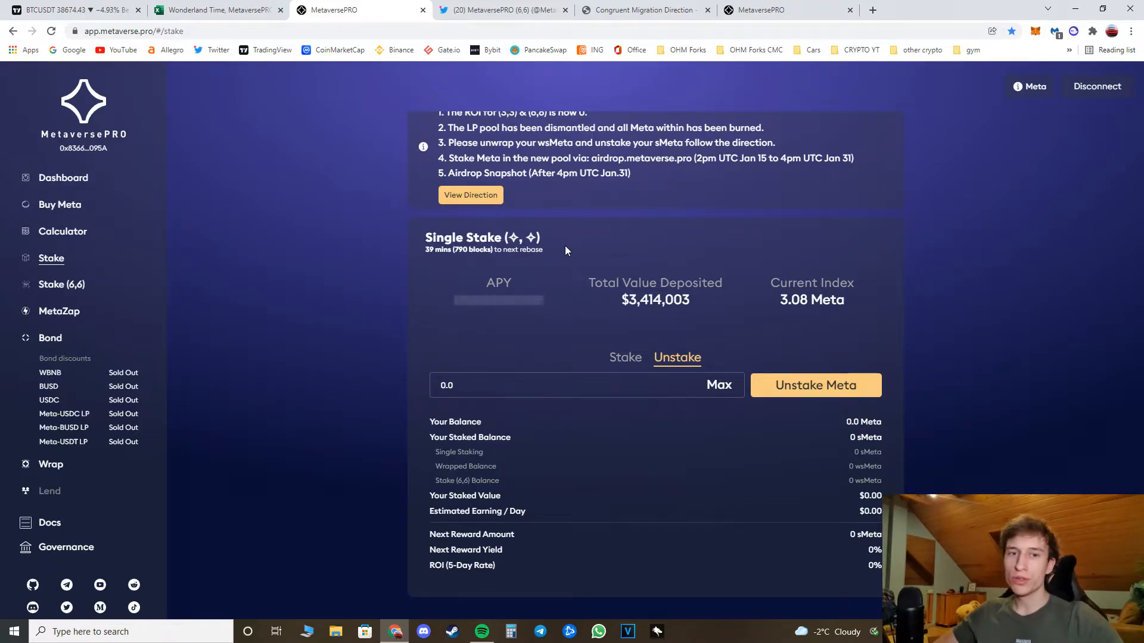
- Glance at the MetaversePRO (6,6) Twitter profile, then scroll the migration article back to the top
click(503, 10)
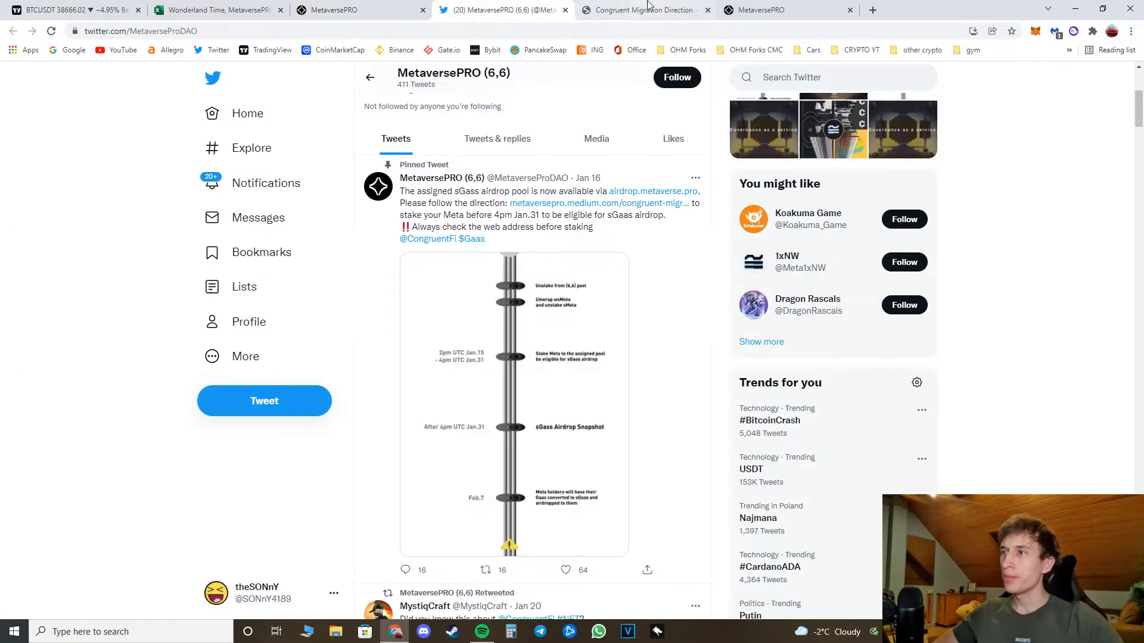
click(643, 9)
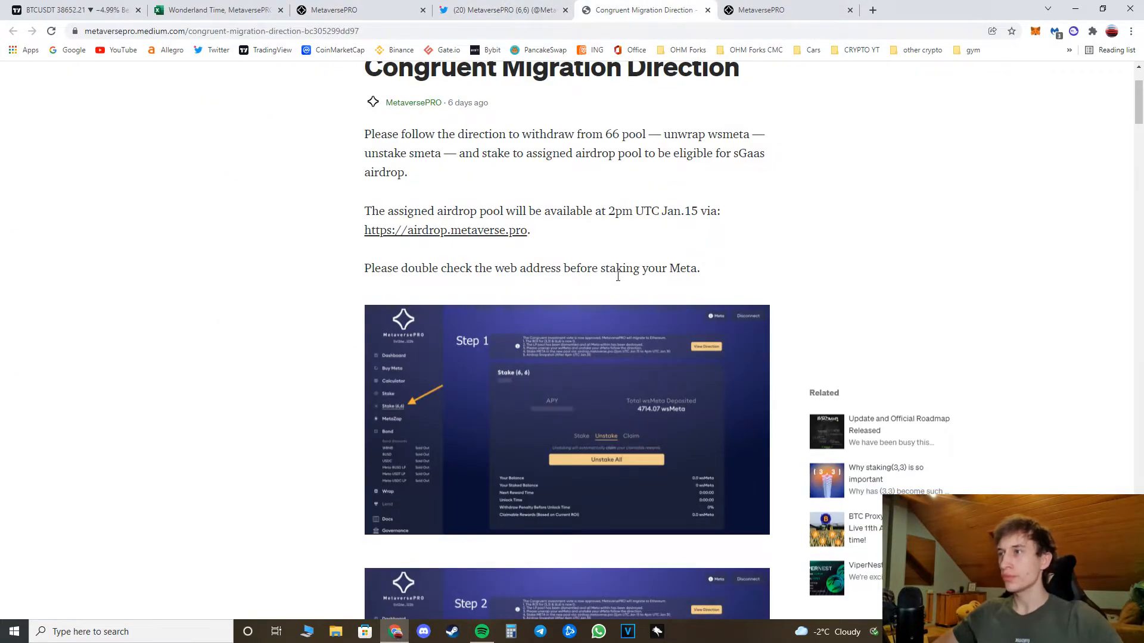
scroll(up, 3)
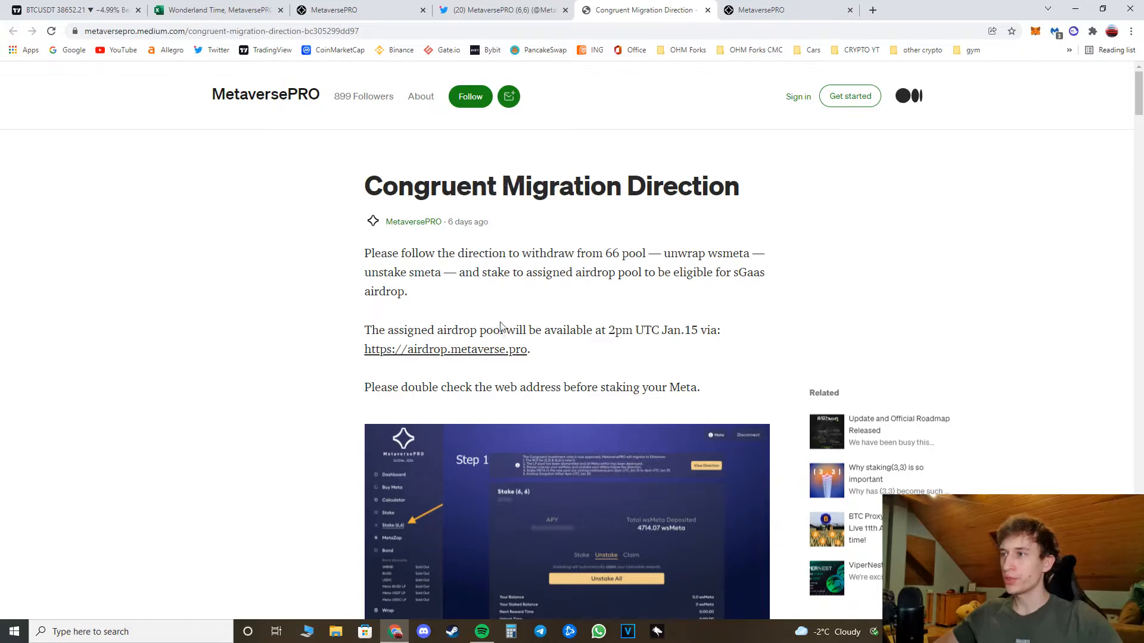
mouse_move(453, 359)
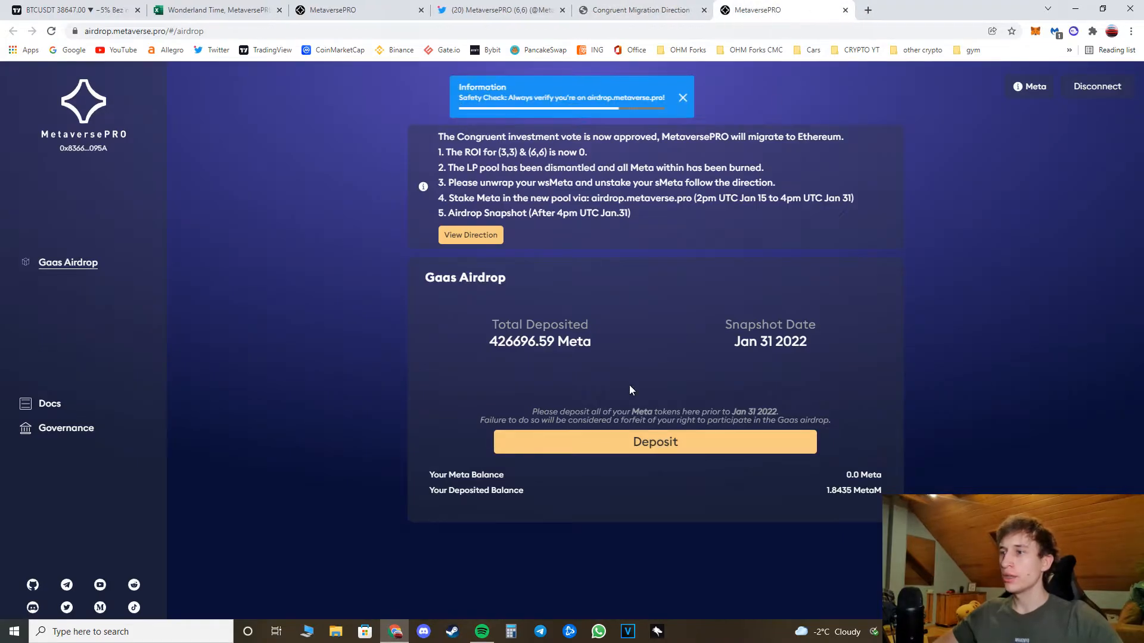
mouse_move(802, 495)
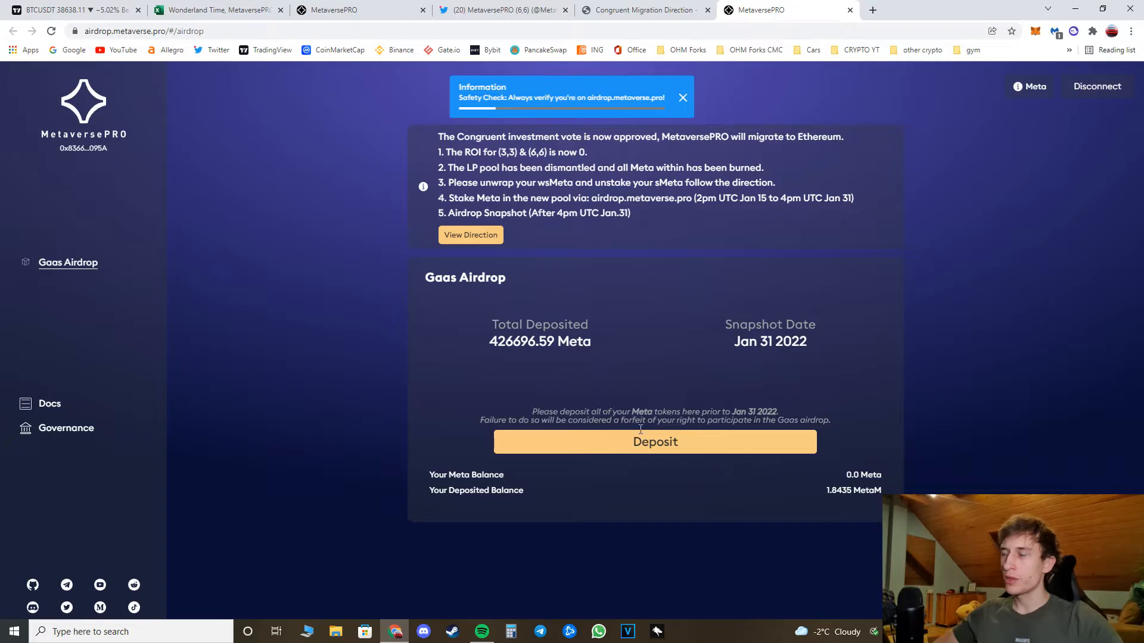
click(683, 97)
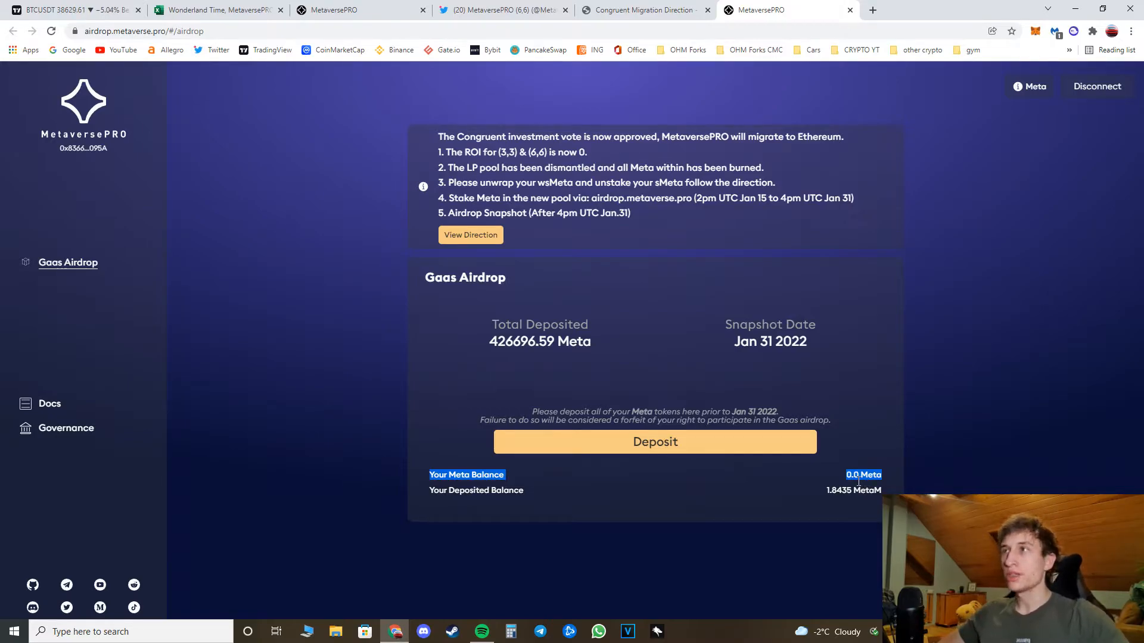
mouse_move(600, 241)
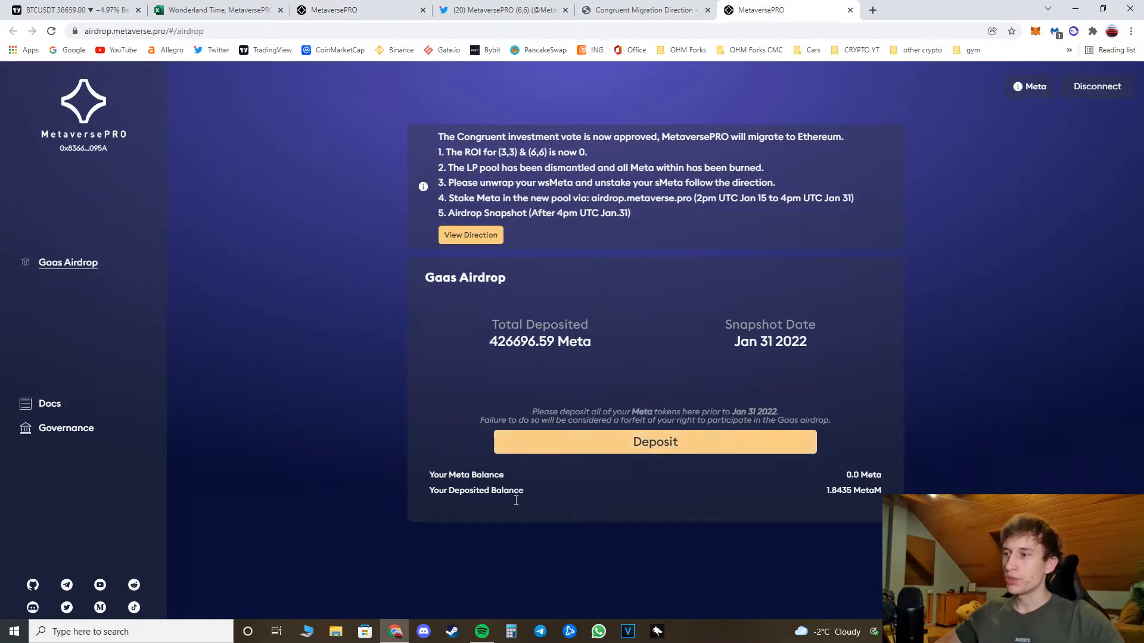
mouse_move(436, 501)
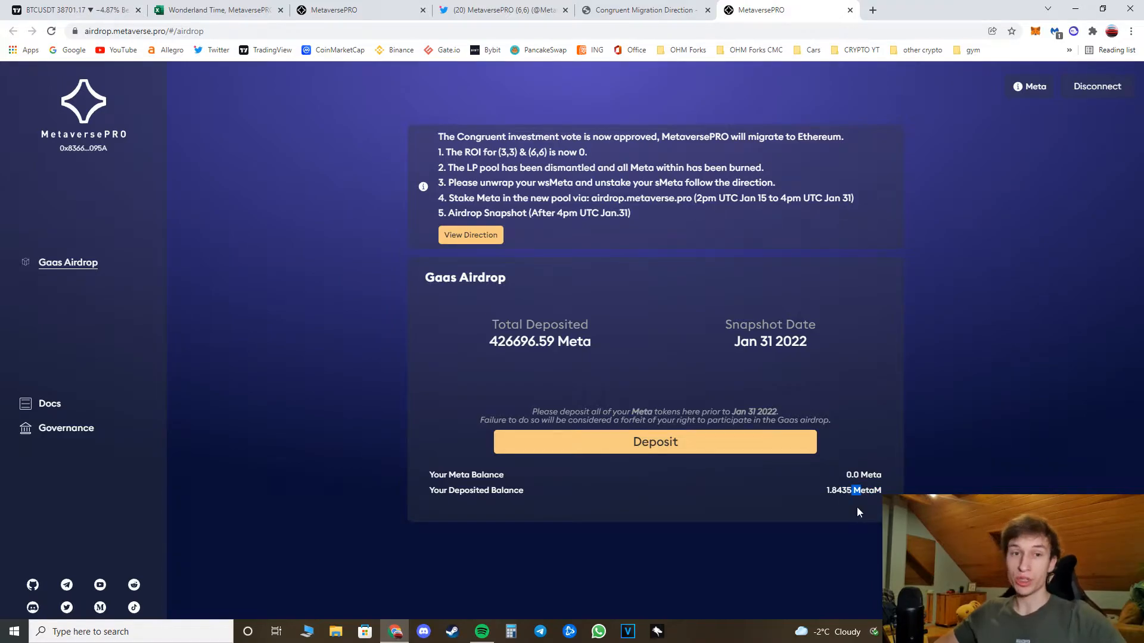
mouse_move(709, 293)
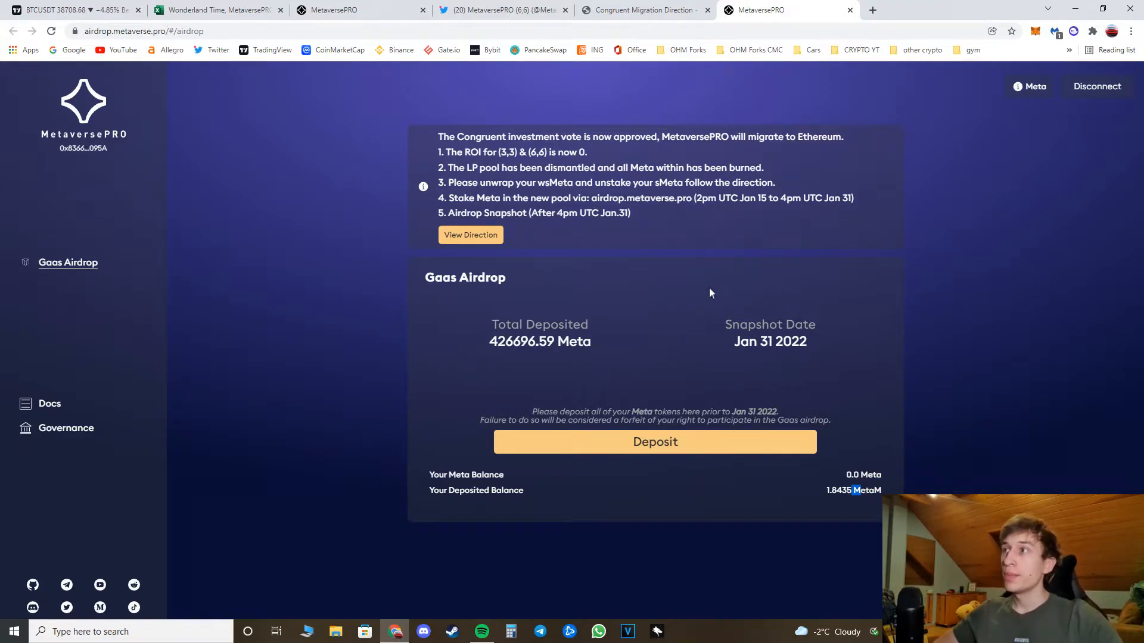
- Scroll the Medium migration article to its top, then view the tweet's sGaas airdrop timeline image
click(641, 10)
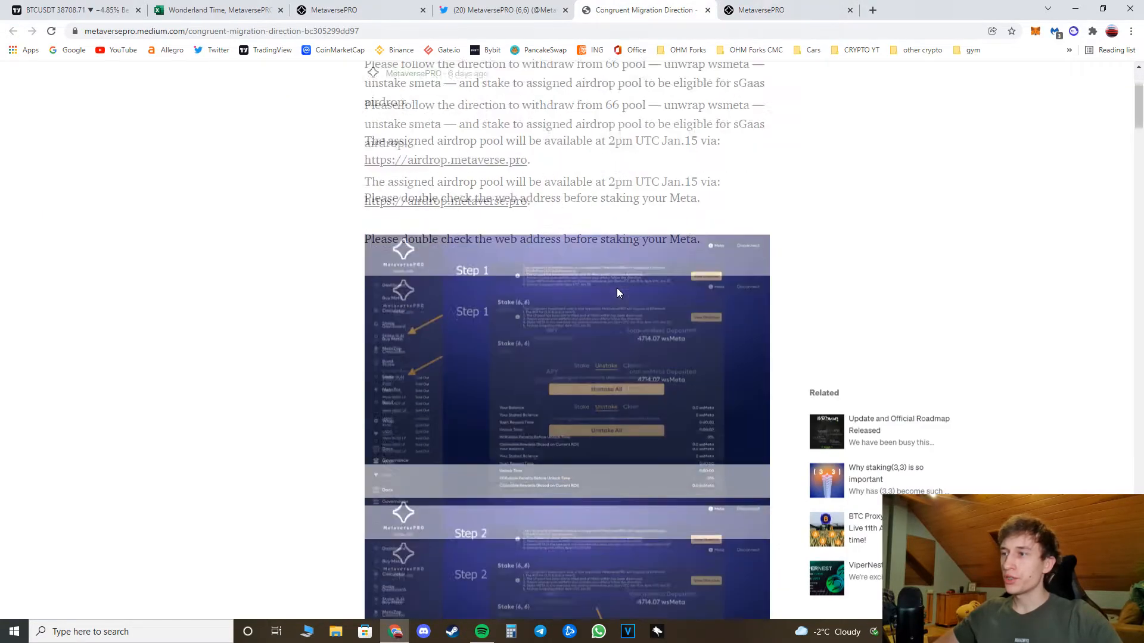
scroll(up, 3)
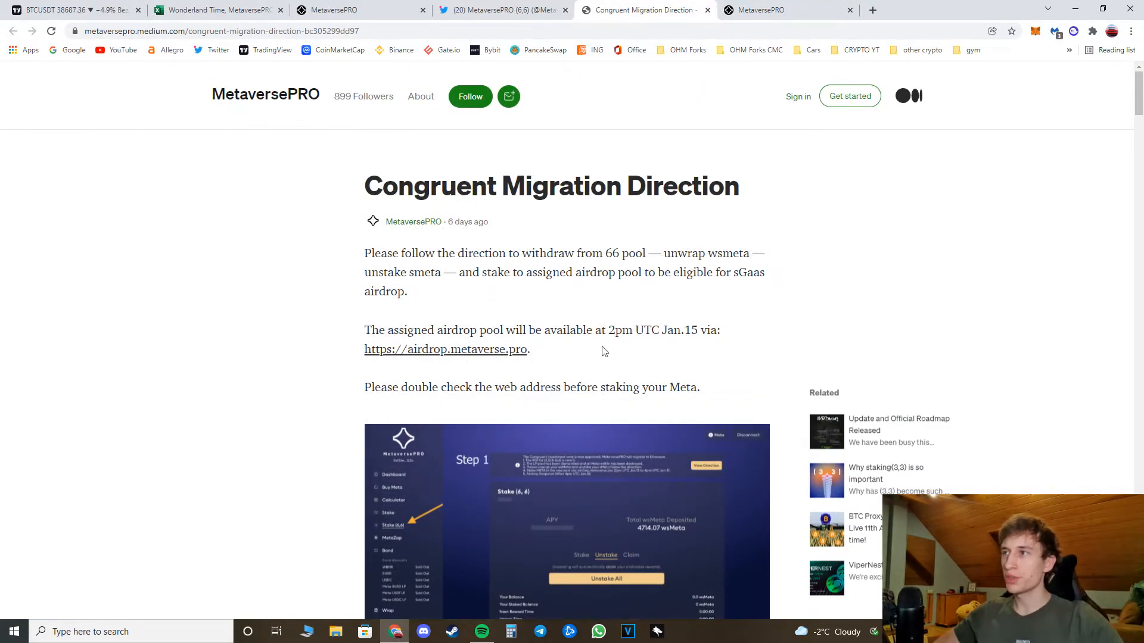
click(502, 10)
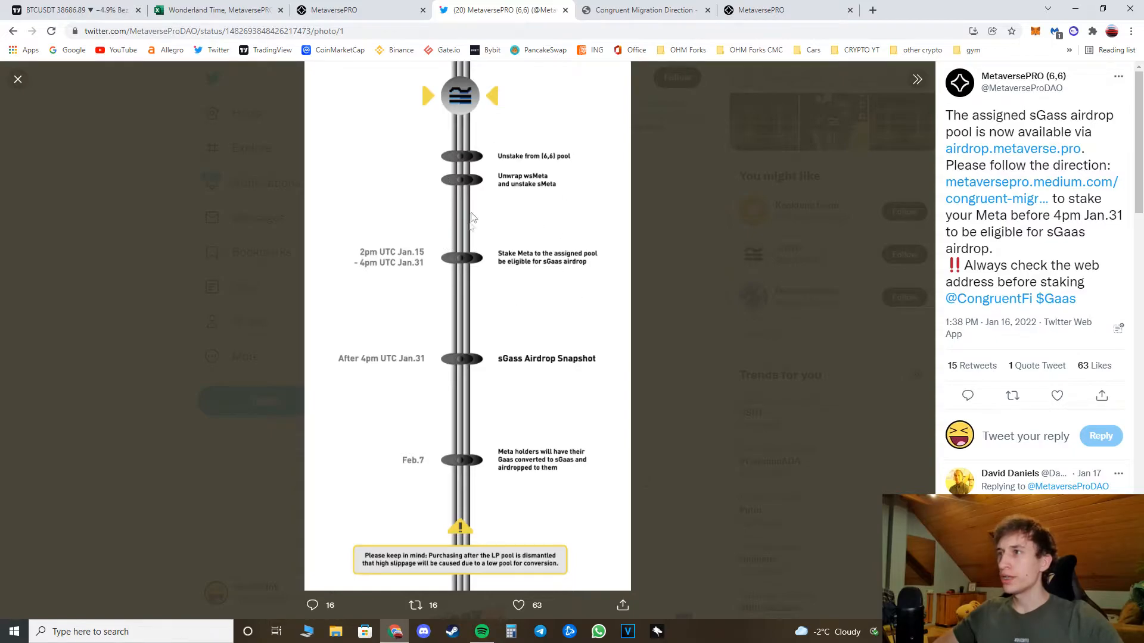
mouse_move(534, 181)
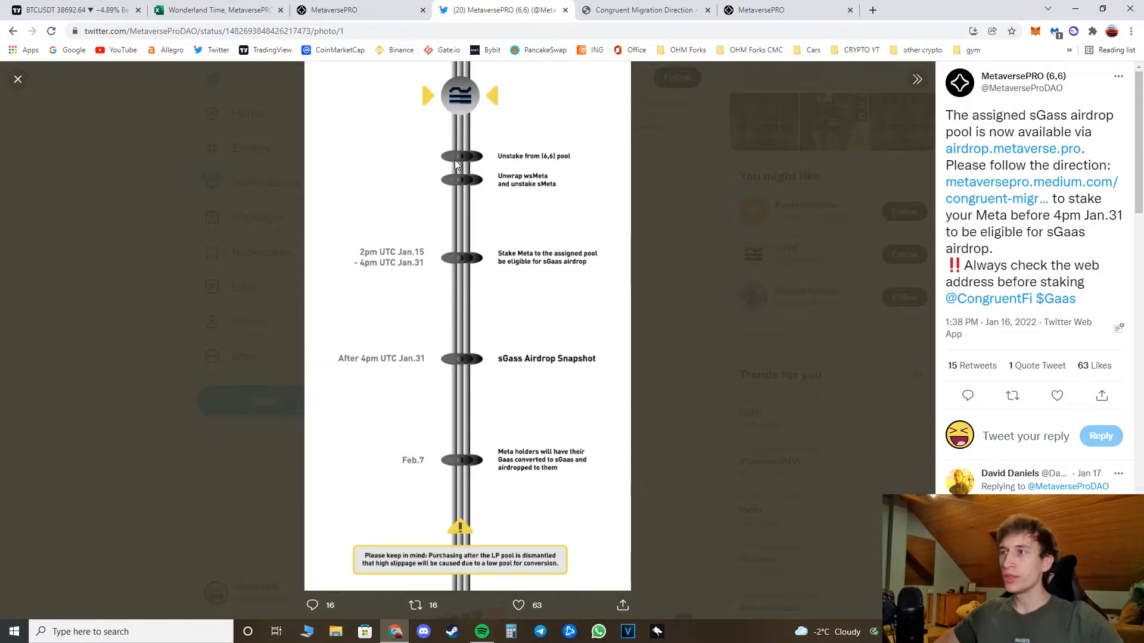
mouse_move(397, 269)
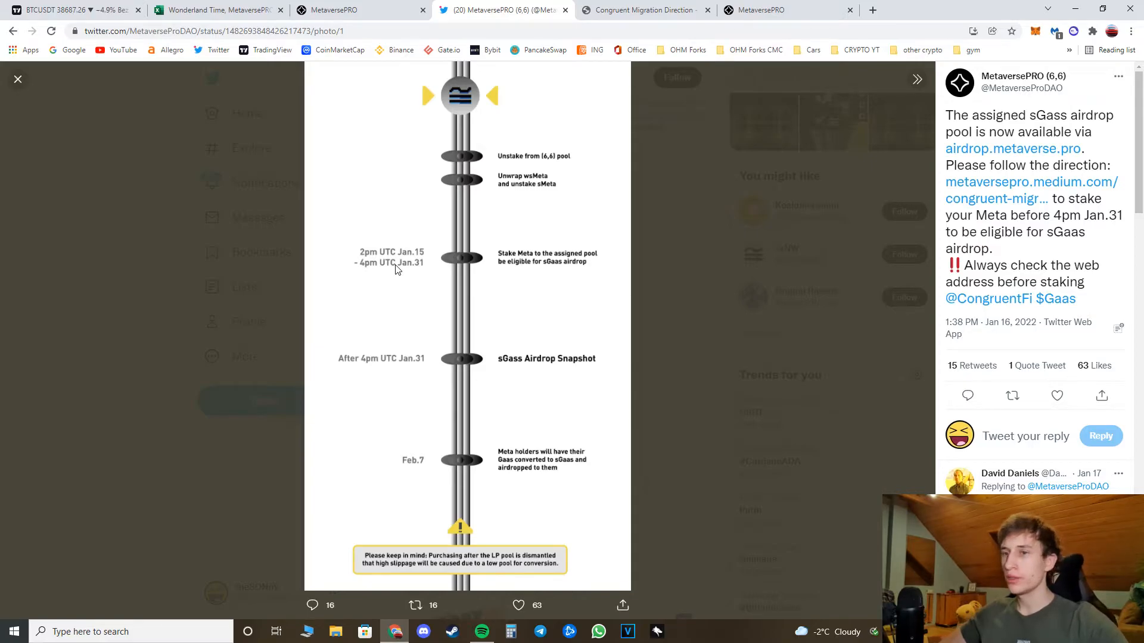
mouse_move(481, 224)
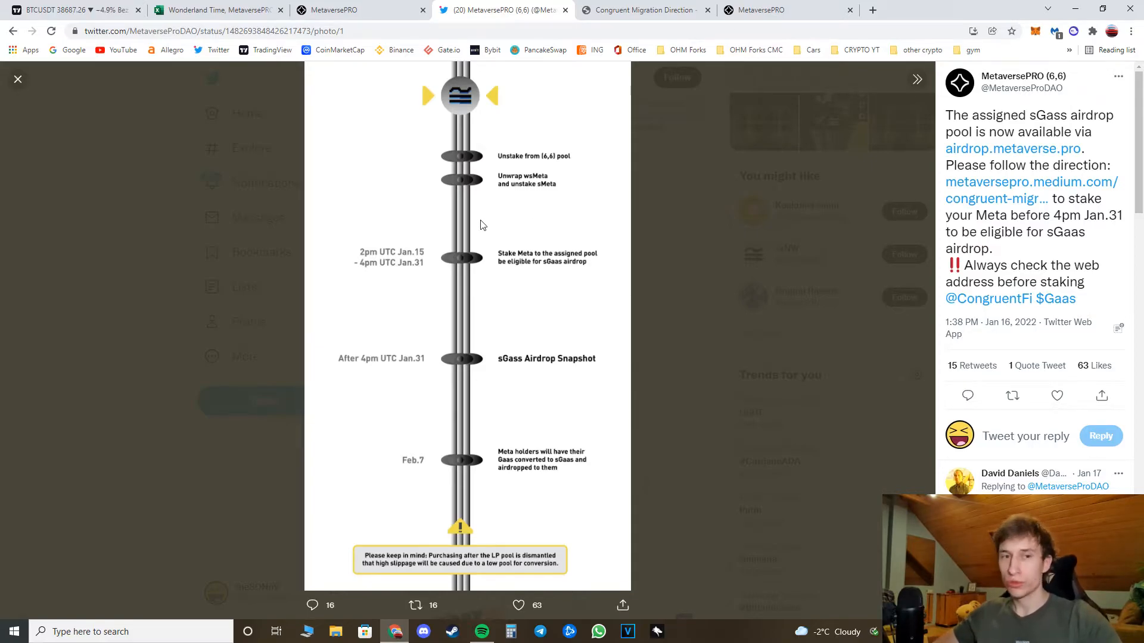
- Check the tracker's day 53 row: 1.84 coins, 26.5 price and 48.76 total
click(216, 10)
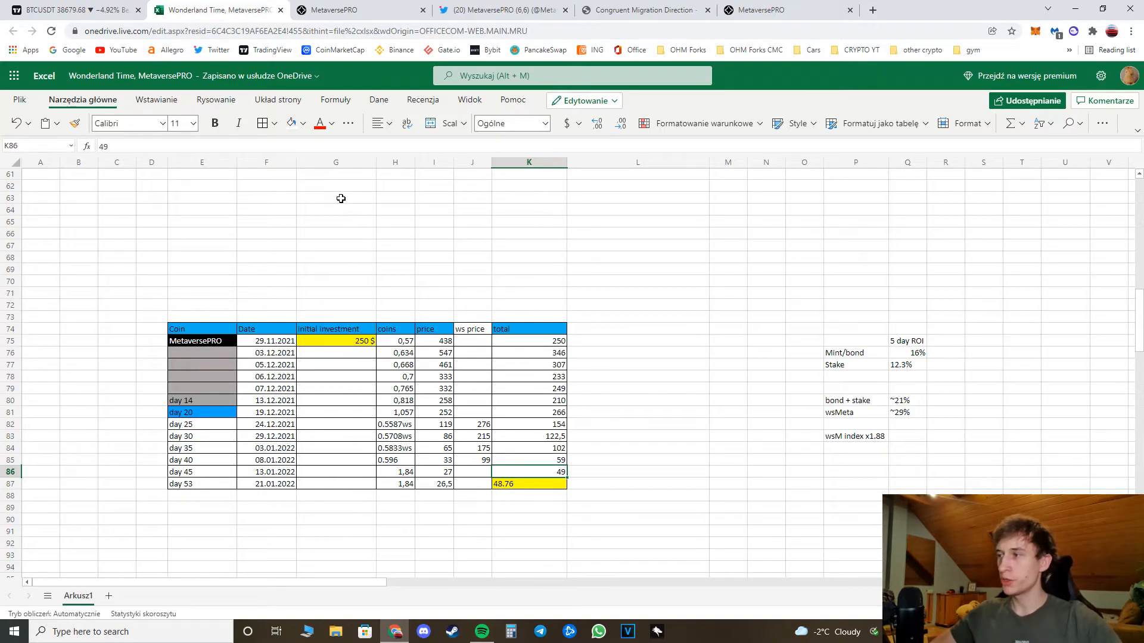
mouse_move(227, 492)
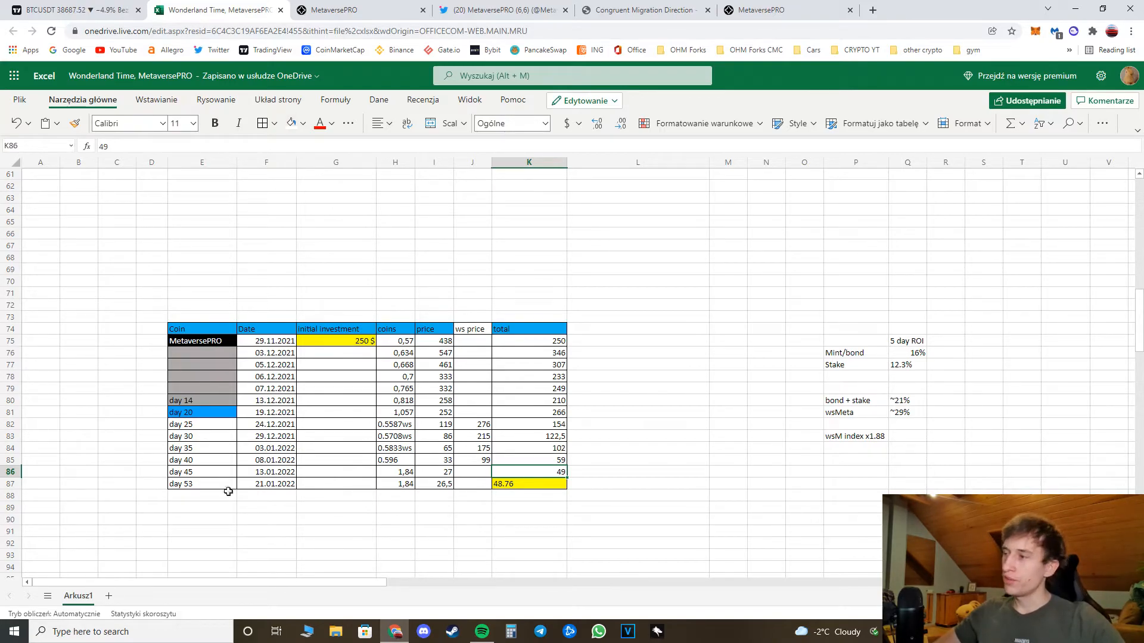
click(202, 484)
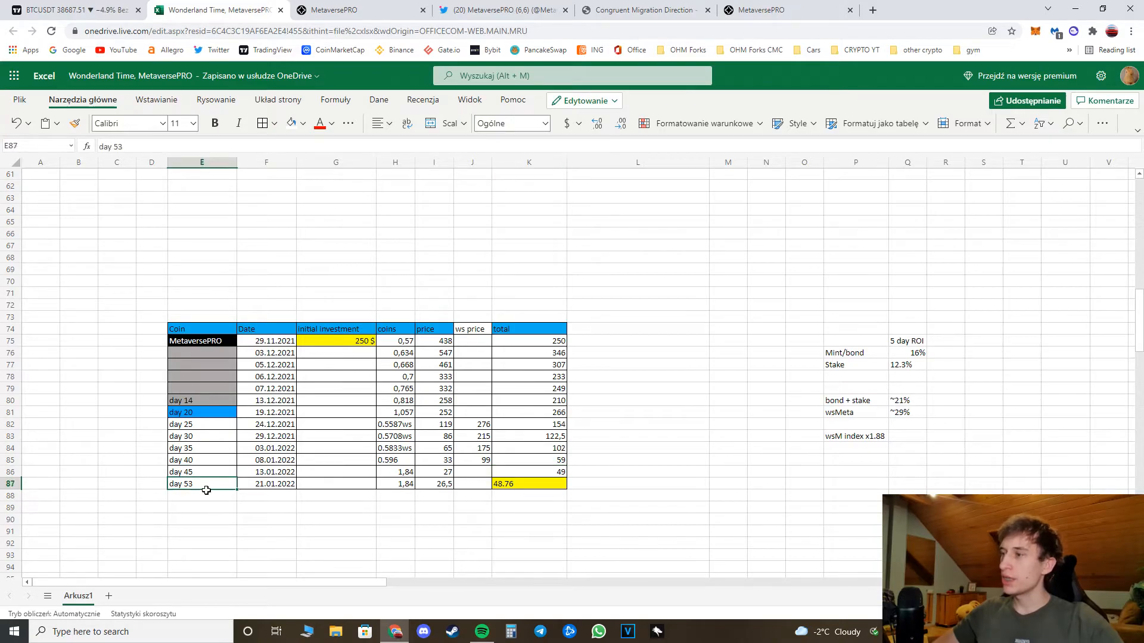
mouse_move(403, 484)
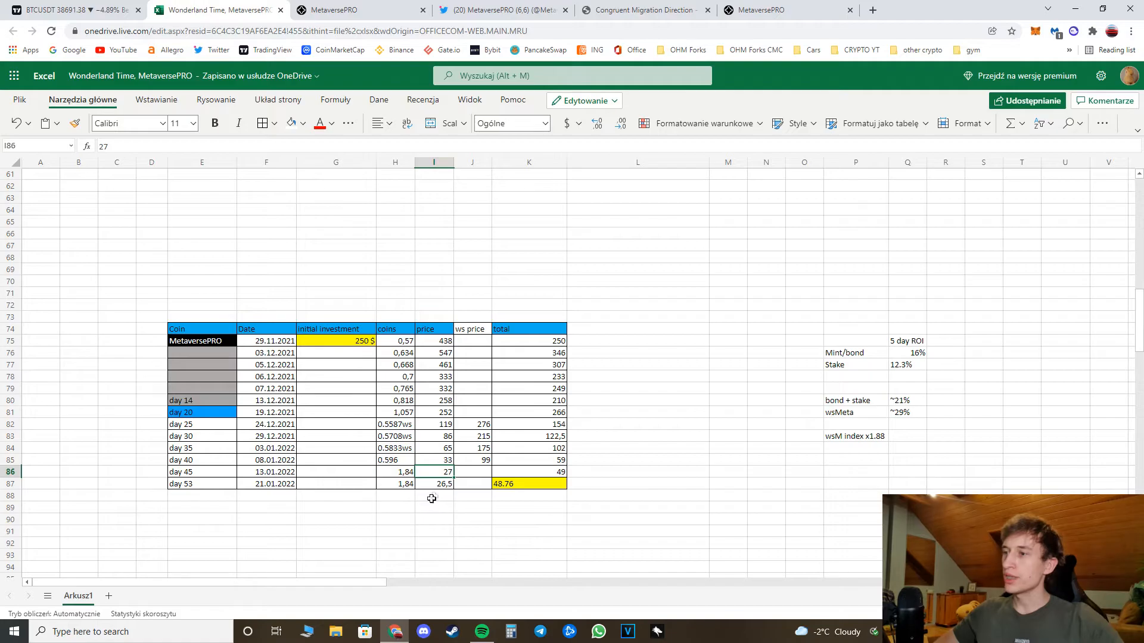
click(394, 472)
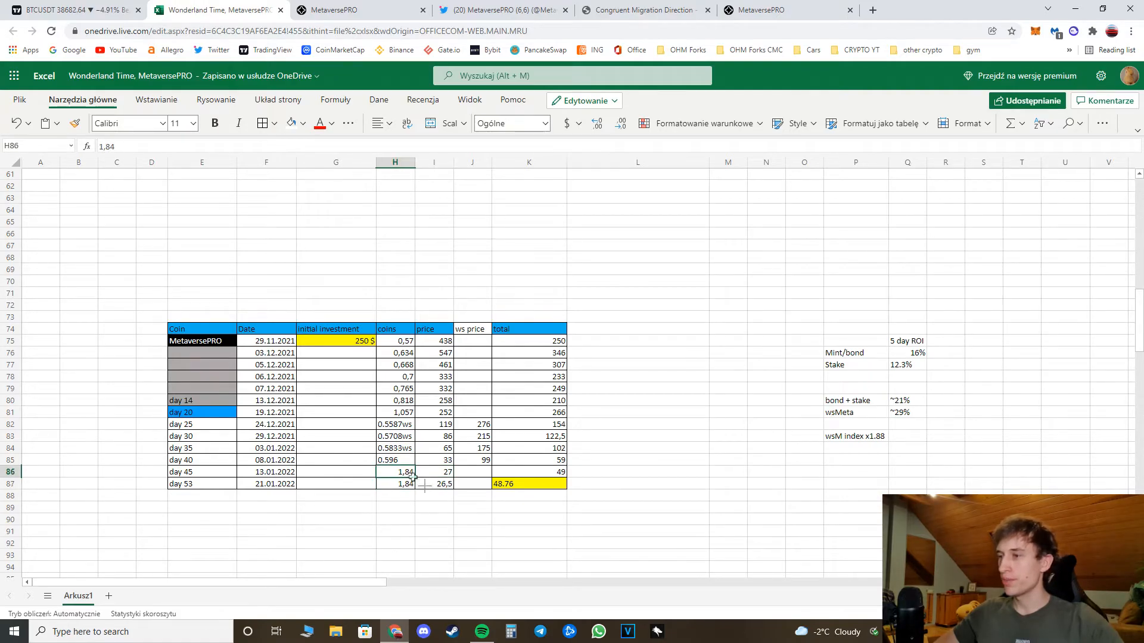
click(202, 483)
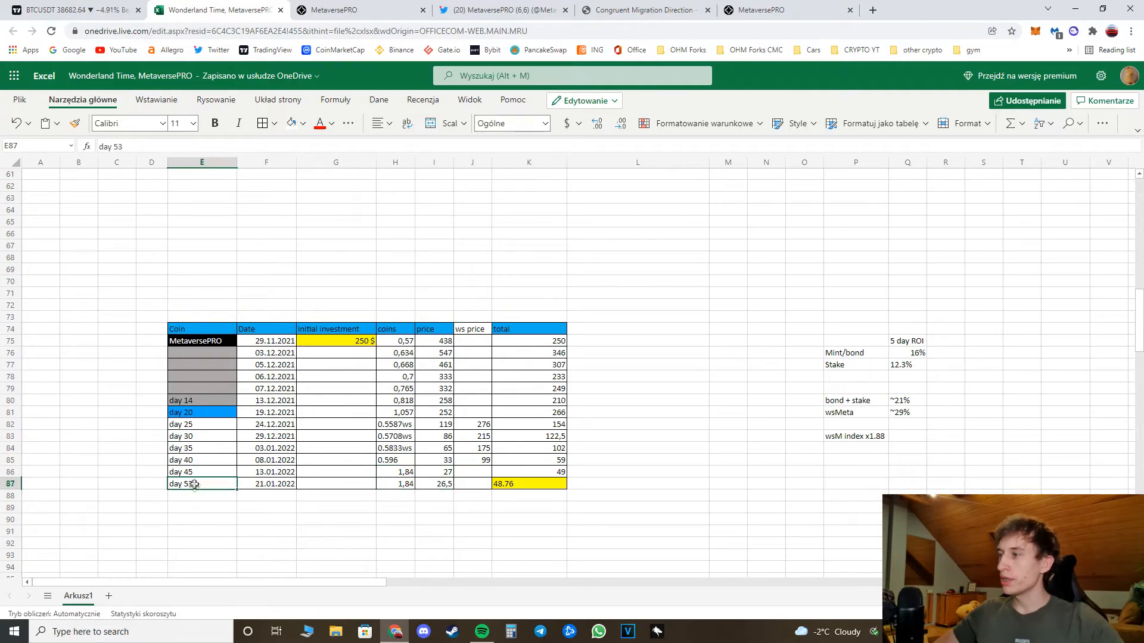
click(527, 483)
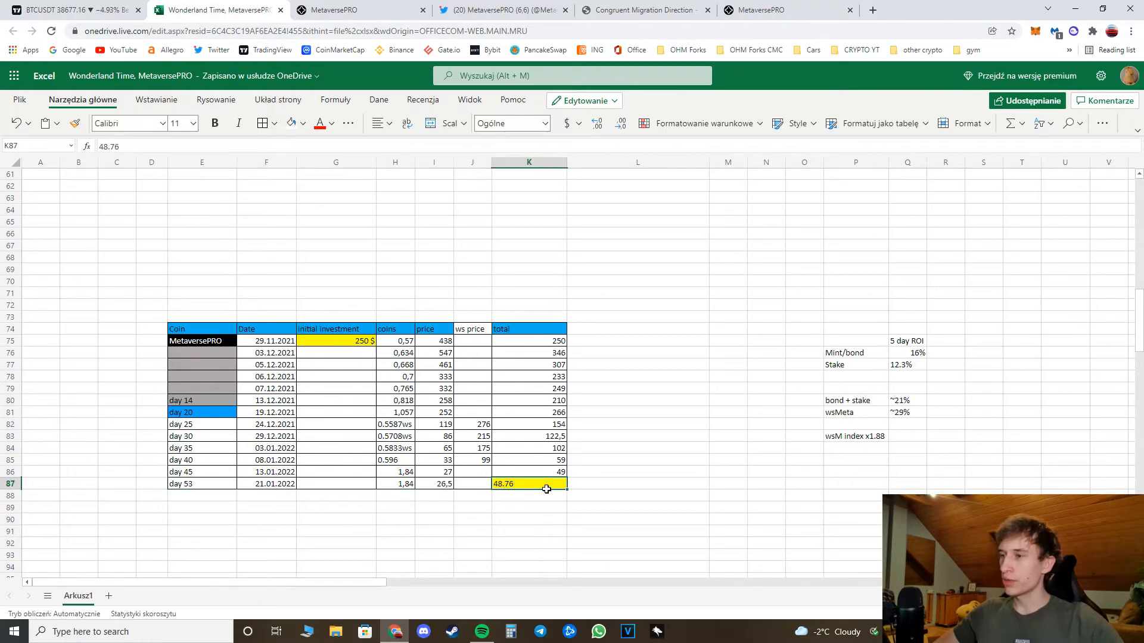
click(336, 341)
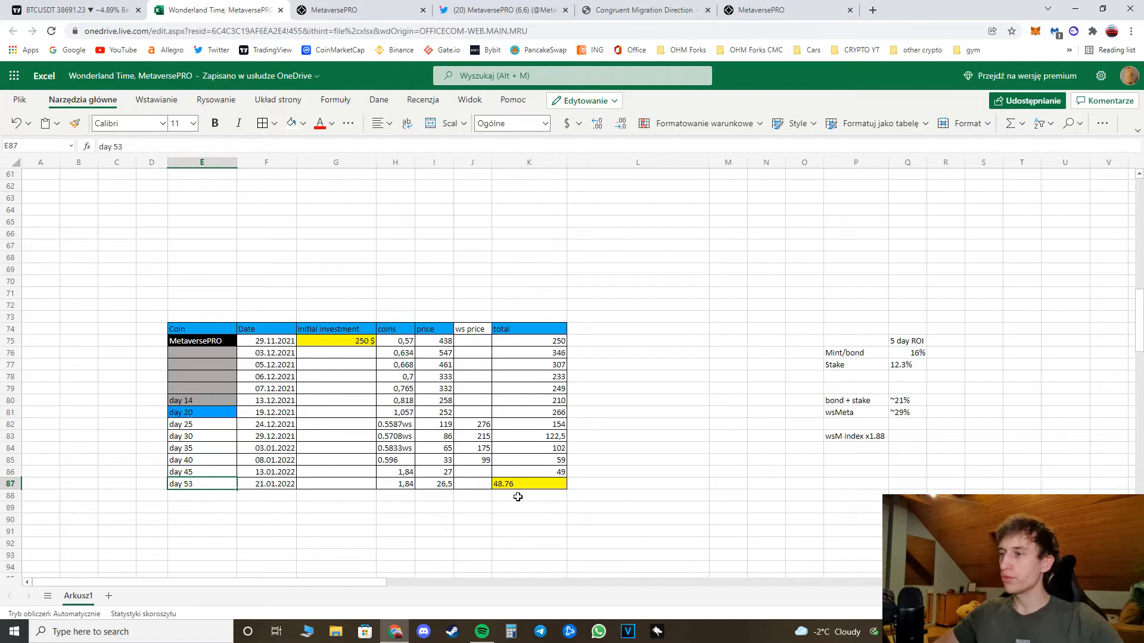
click(529, 483)
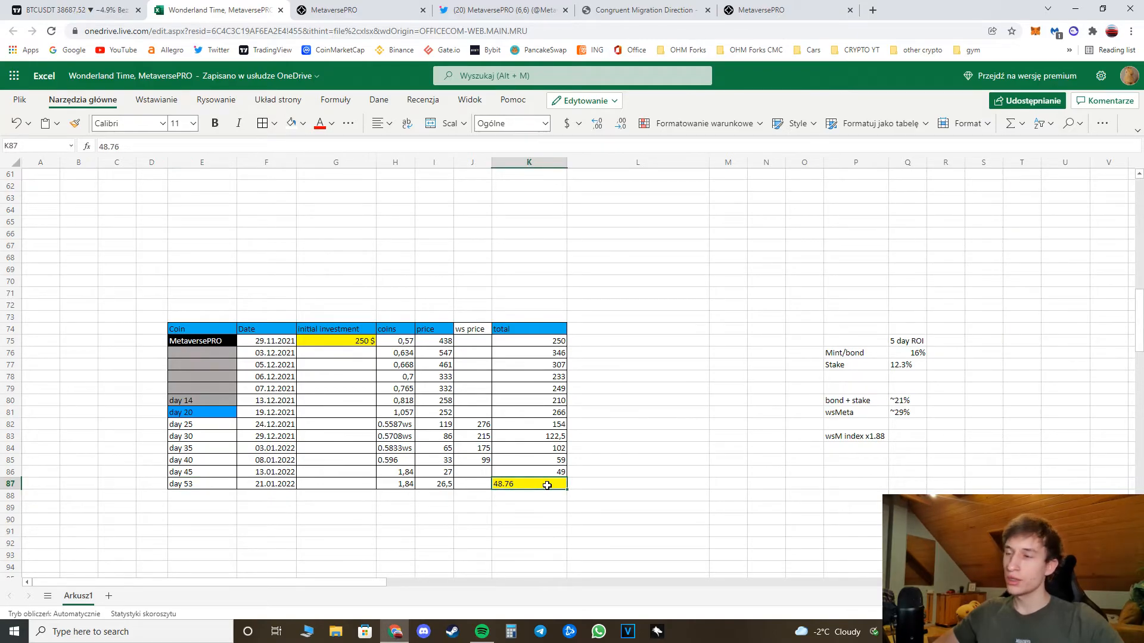
click(344, 10)
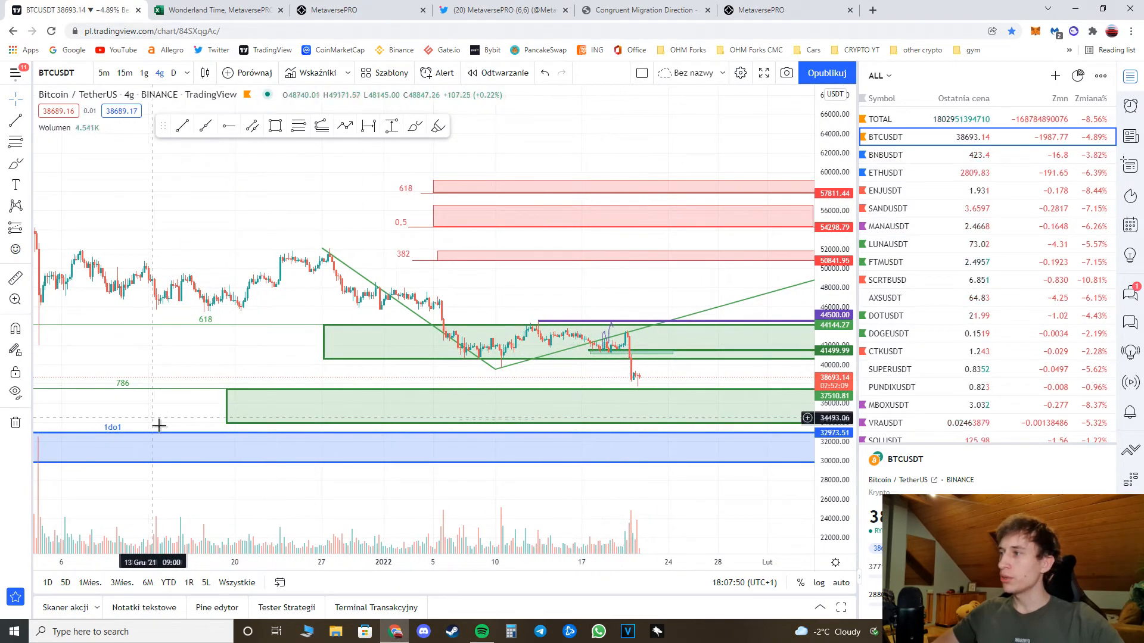
mouse_move(439, 415)
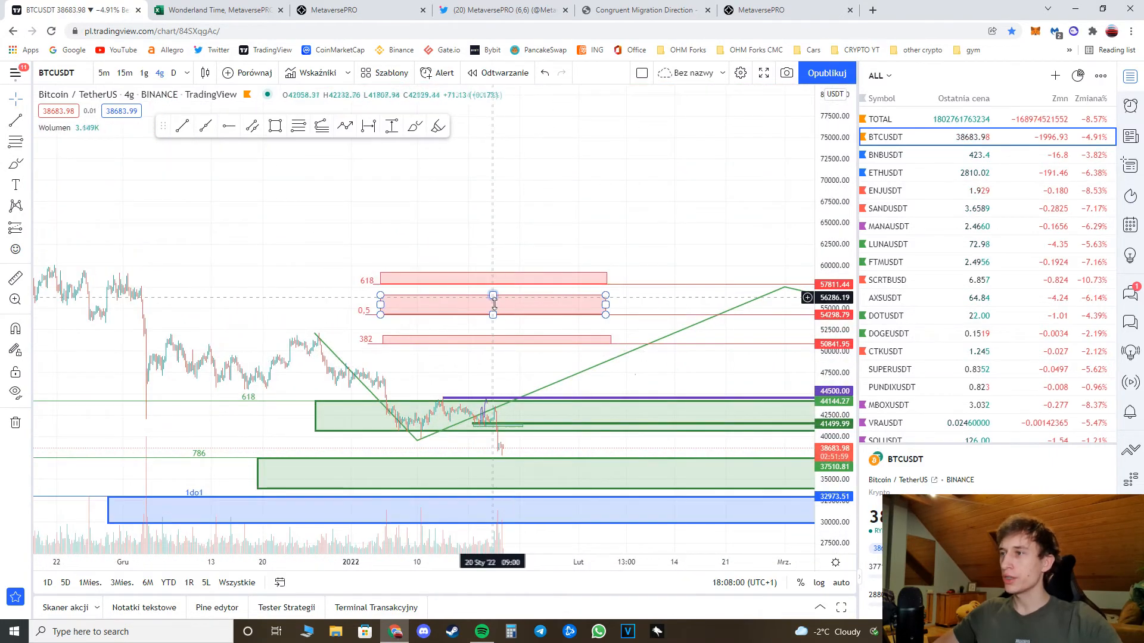
- Select the red 0.5 resistance box on the BTCUSDT 4h chart and drag it toward 618
click(493, 314)
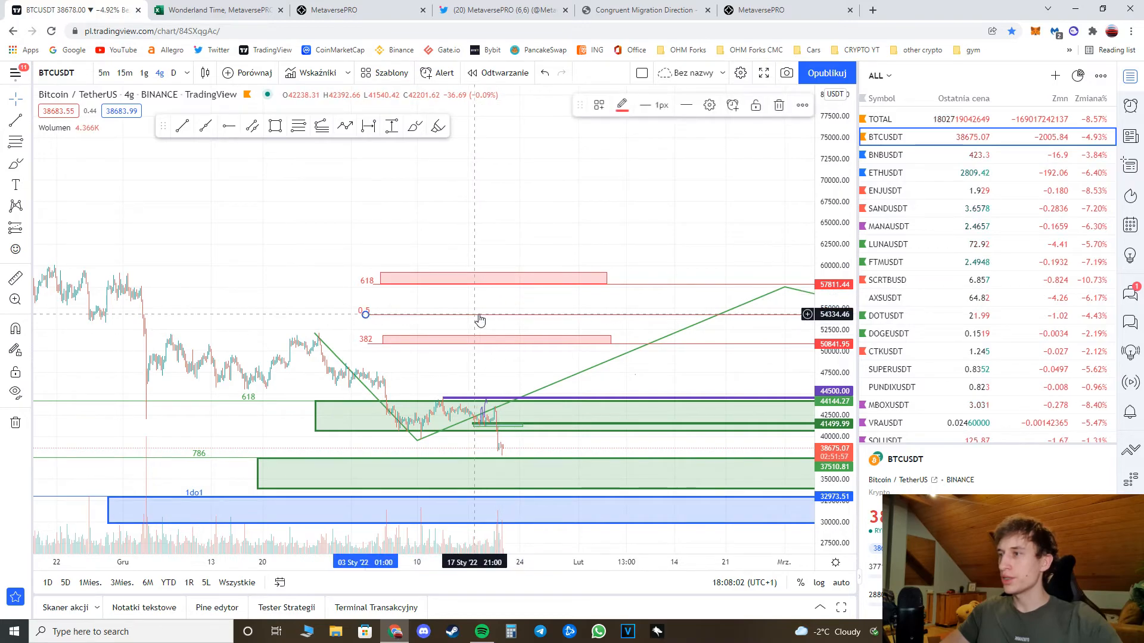
drag(480, 320, 493, 289)
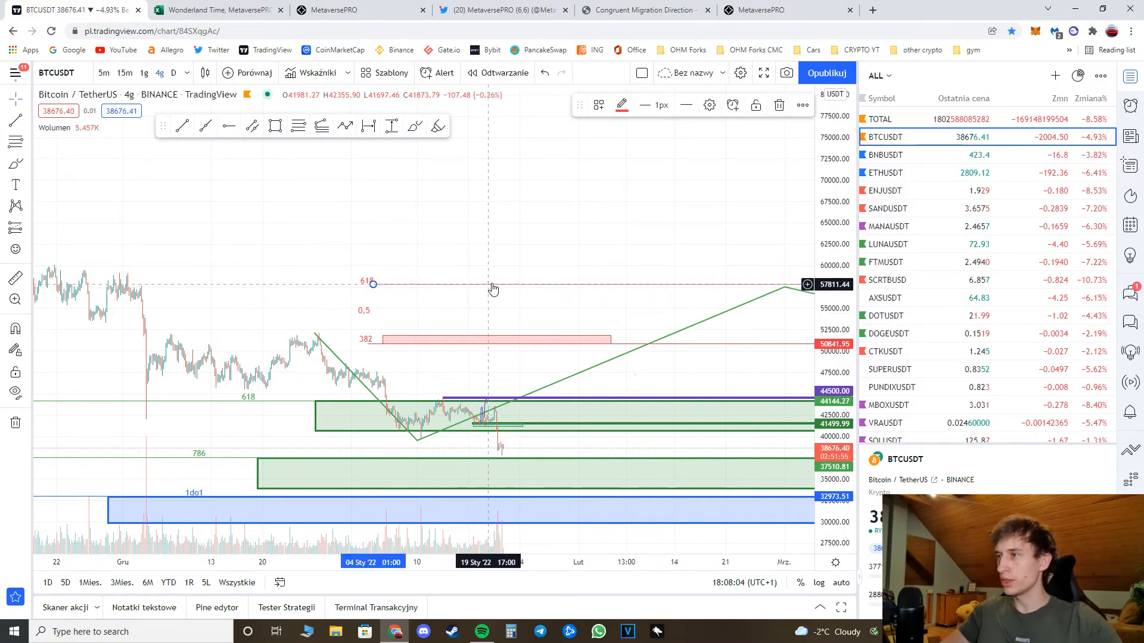